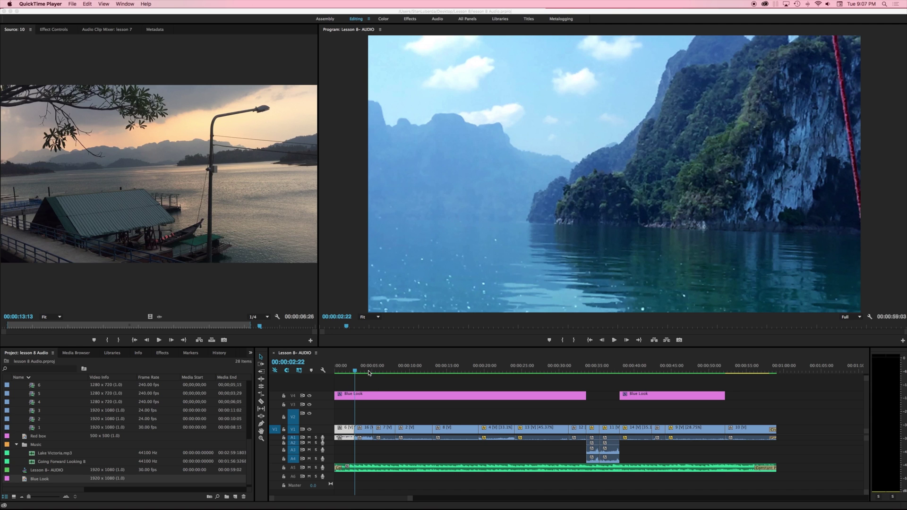
- Play and scrub through the Lesson 8 AUDIO sequence, jumping to 39 seconds and the engine close-up
left_click(334, 370)
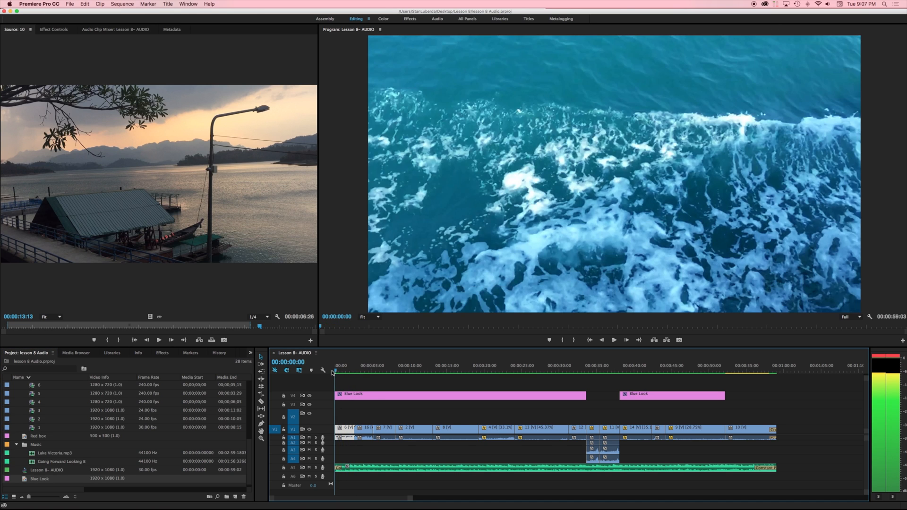
left_click(354, 365)
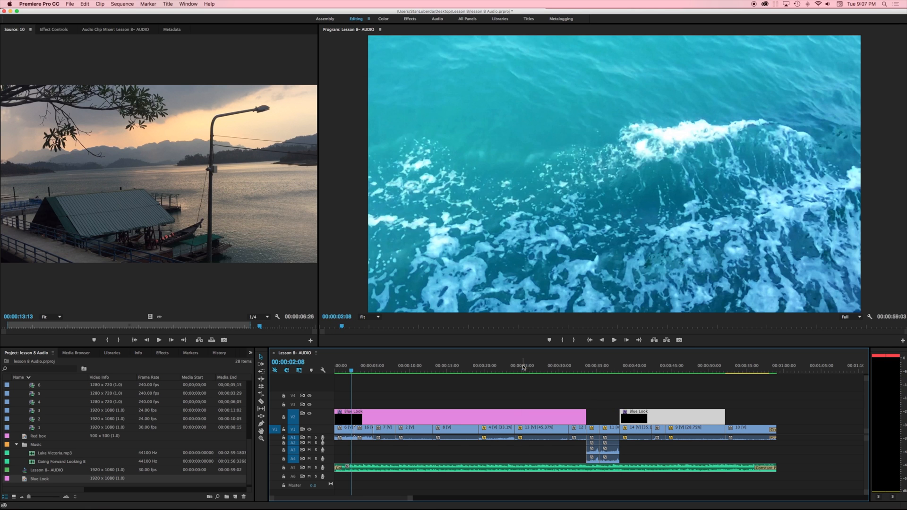
left_click(629, 365)
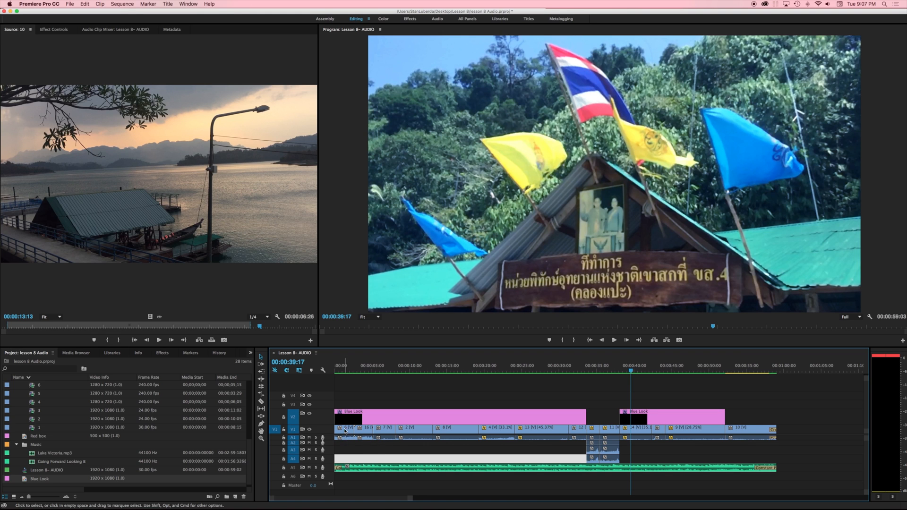
left_click(341, 364)
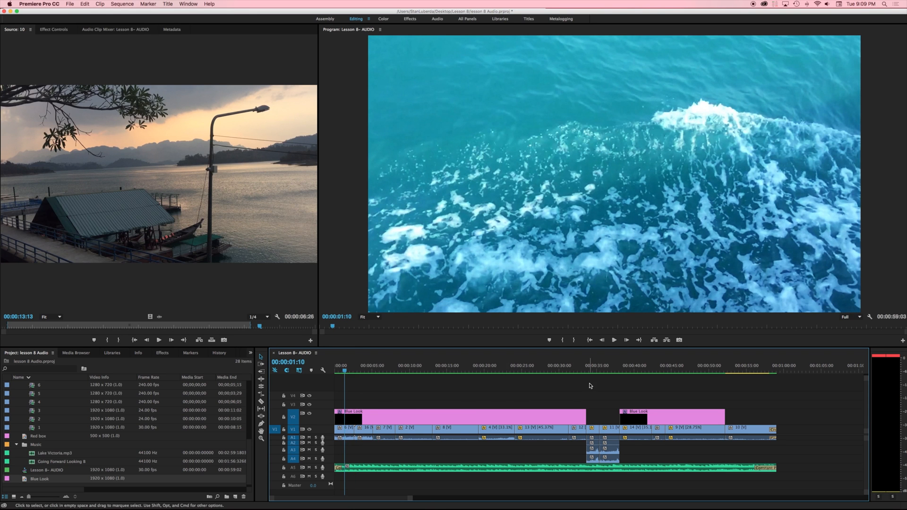
left_click(604, 365)
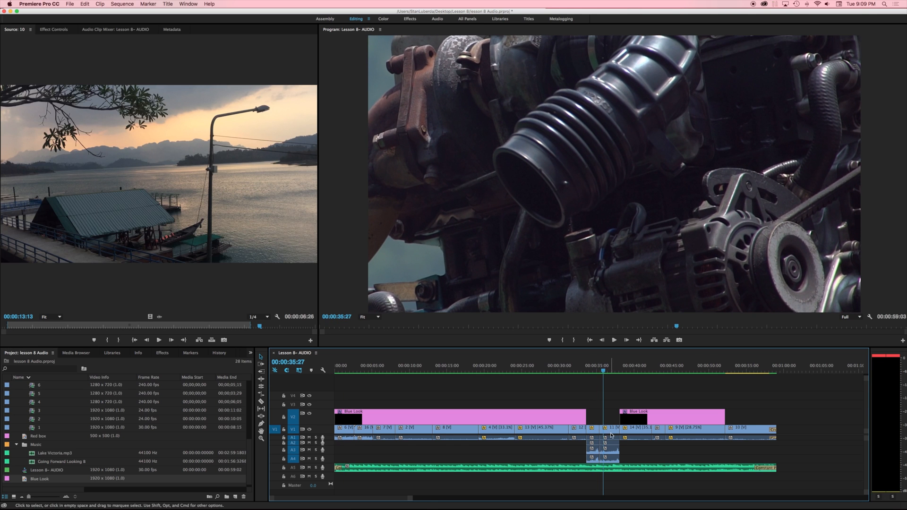
mouse_move(593, 413)
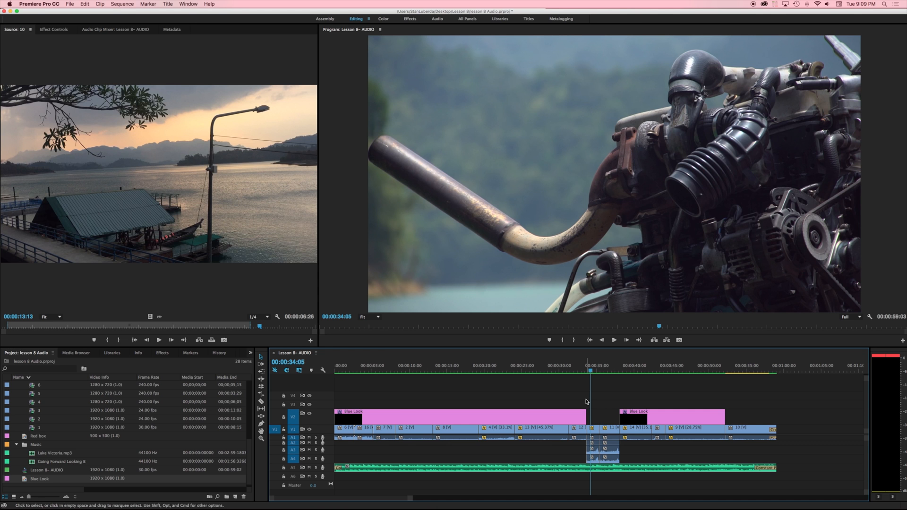
left_click(336, 365)
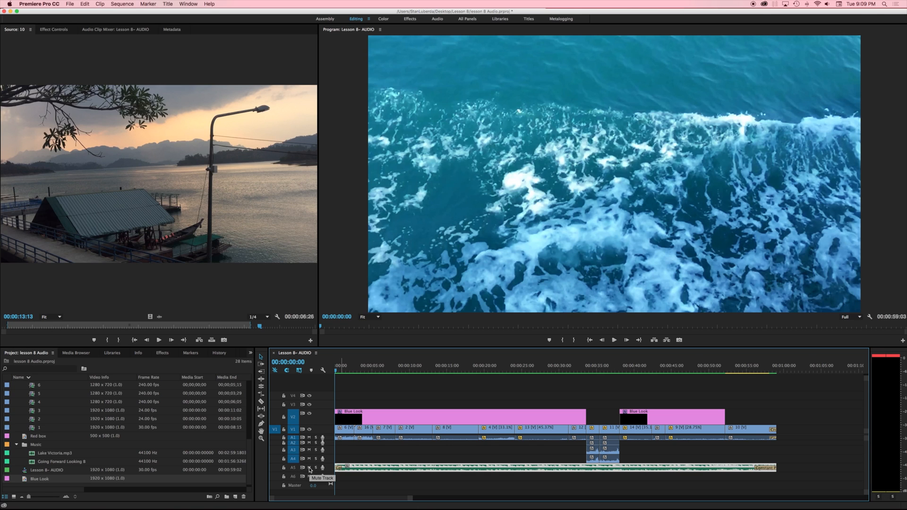
- Mute then unmute the music track and park the playhead near four seconds with taller tracks
left_click(309, 467)
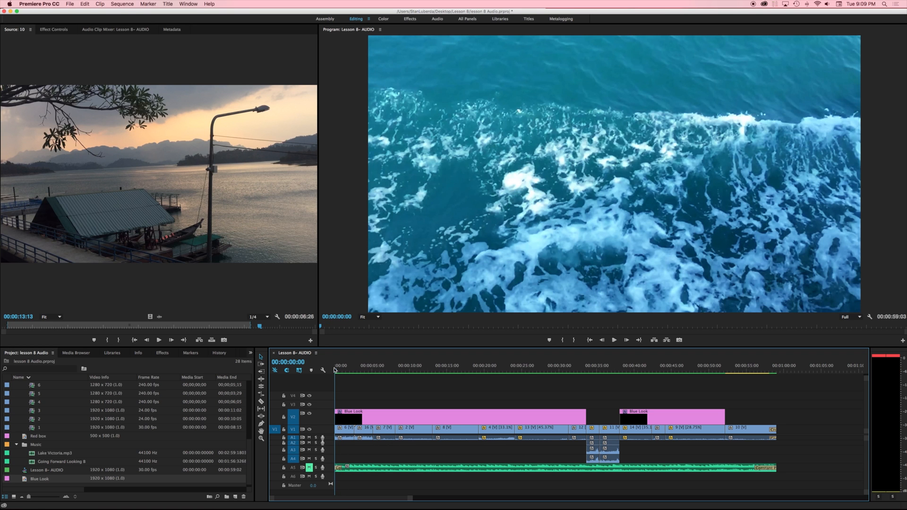
left_click(614, 340)
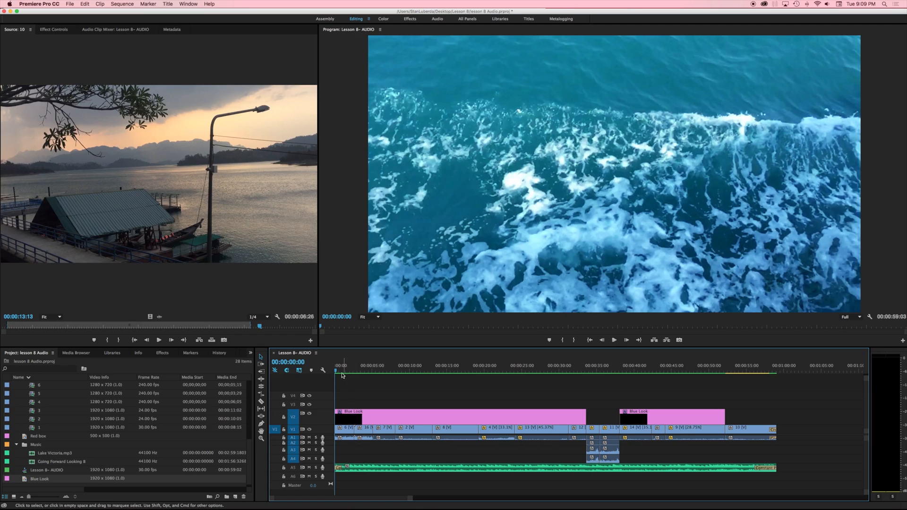
left_click(614, 340)
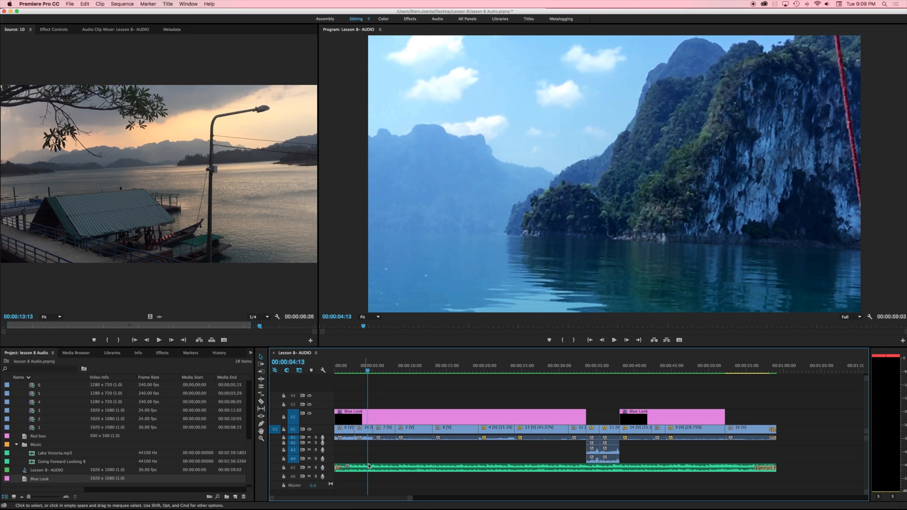
mouse_move(407, 444)
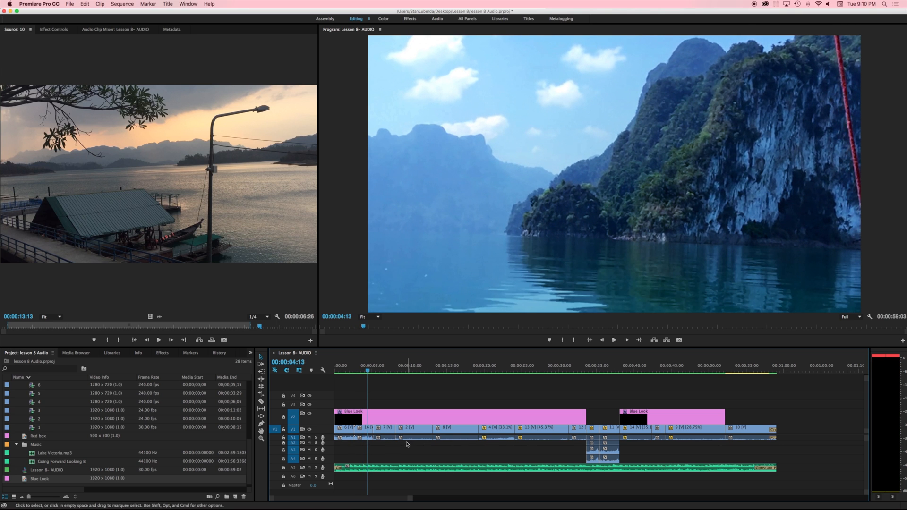
mouse_move(324, 460)
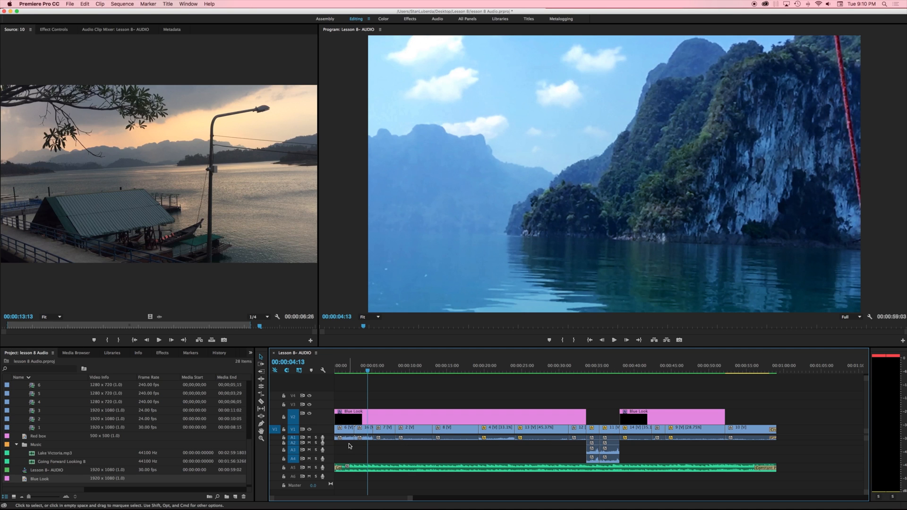
mouse_move(385, 406)
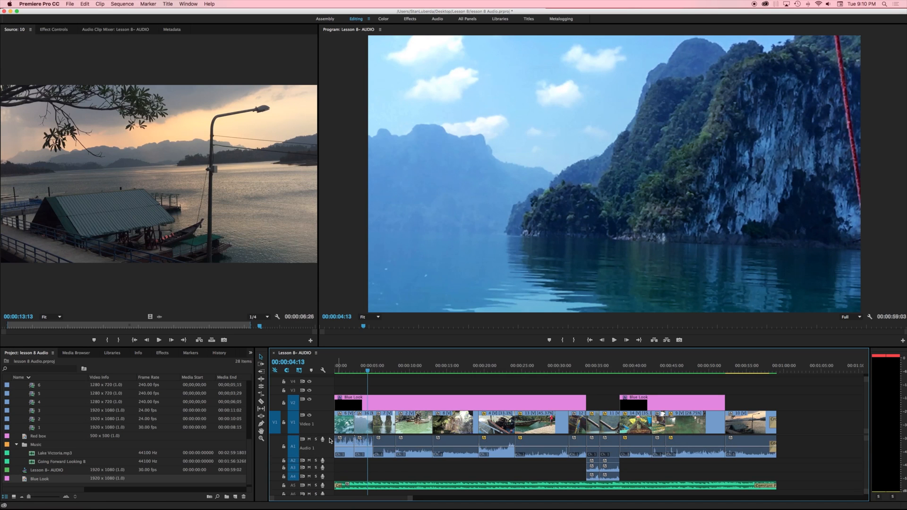
mouse_move(325, 457)
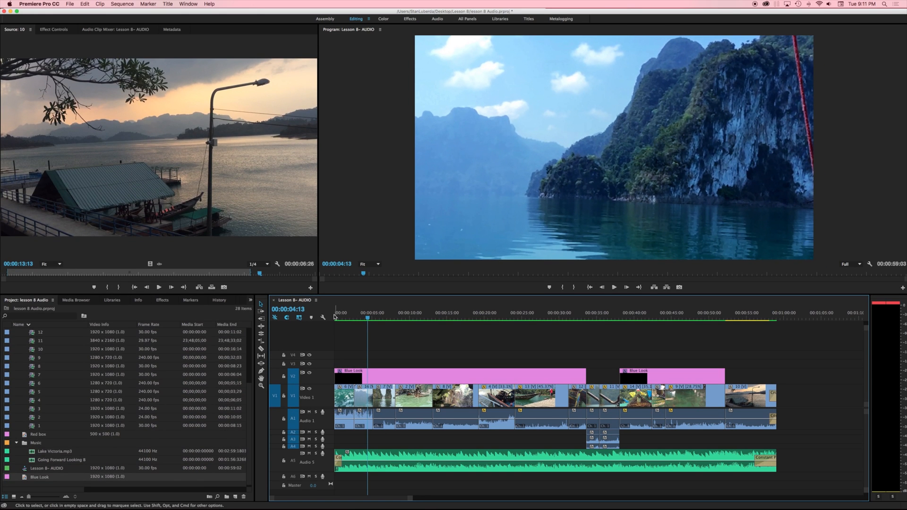
left_click(323, 318)
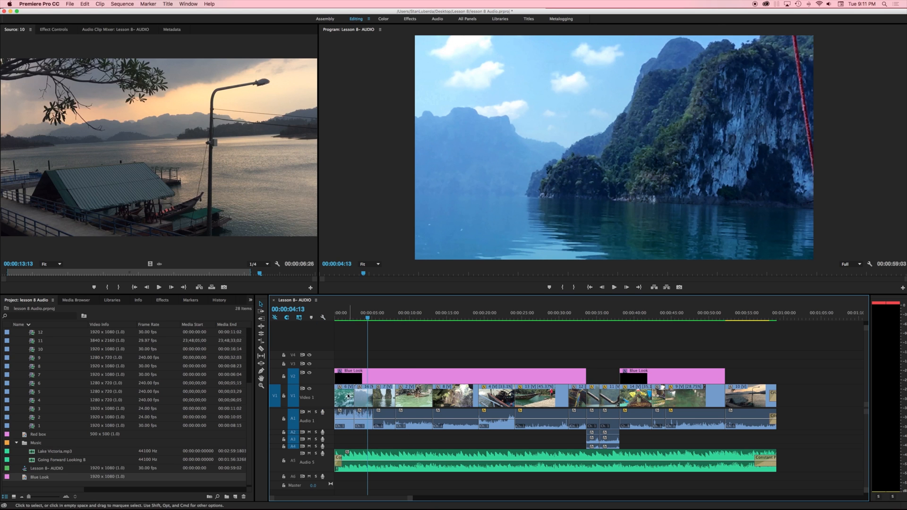
mouse_move(333, 422)
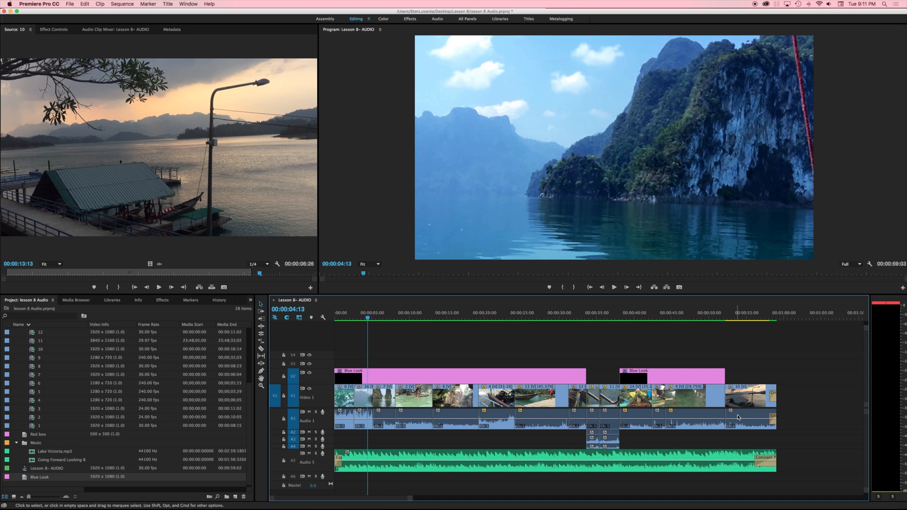
mouse_move(340, 428)
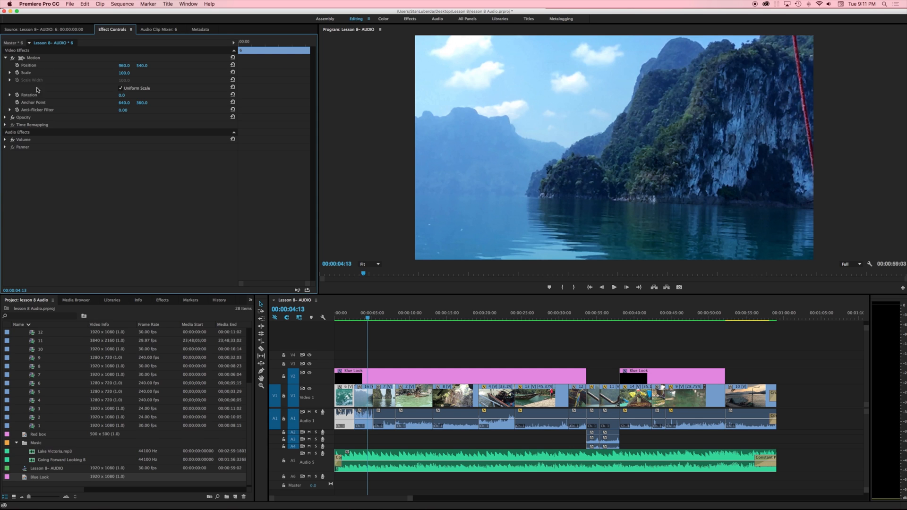
- Show Volume in Effect Controls and drag an Audio 1 clip's volume line down to about -6 dB
left_click(5, 58)
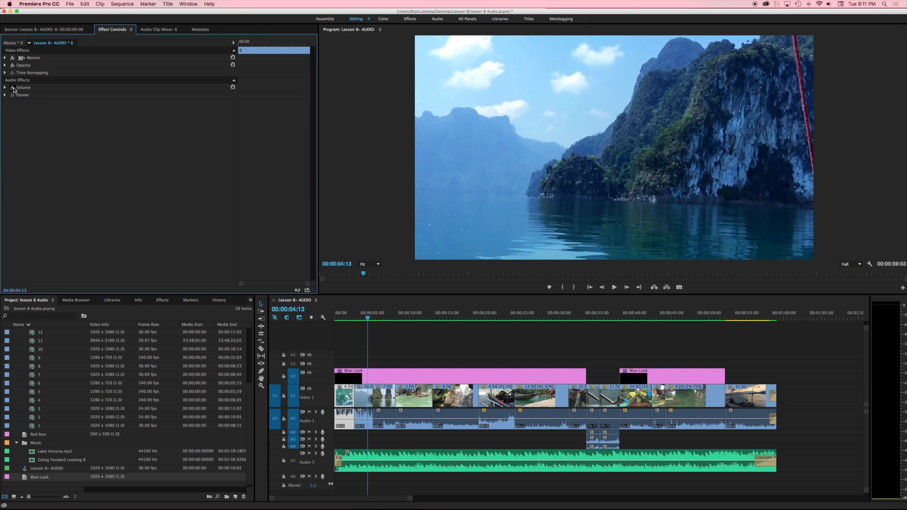
left_click(6, 87)
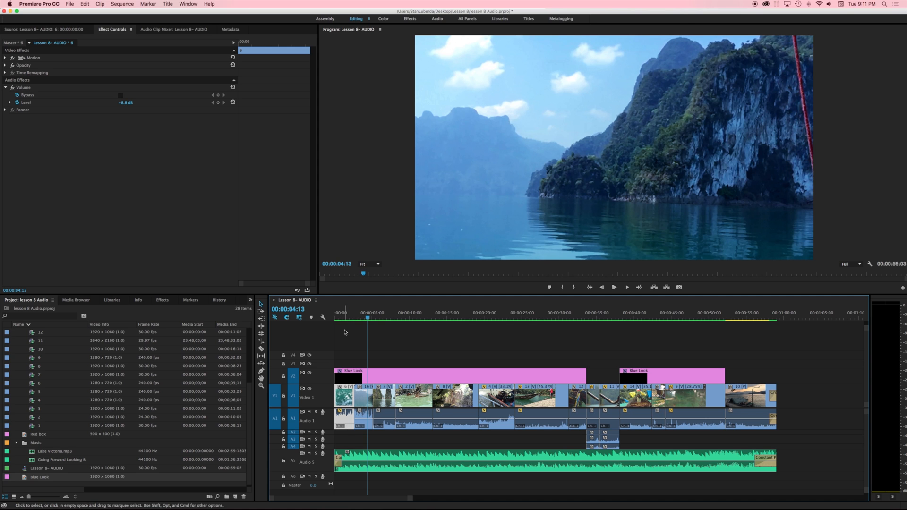
left_click(343, 332)
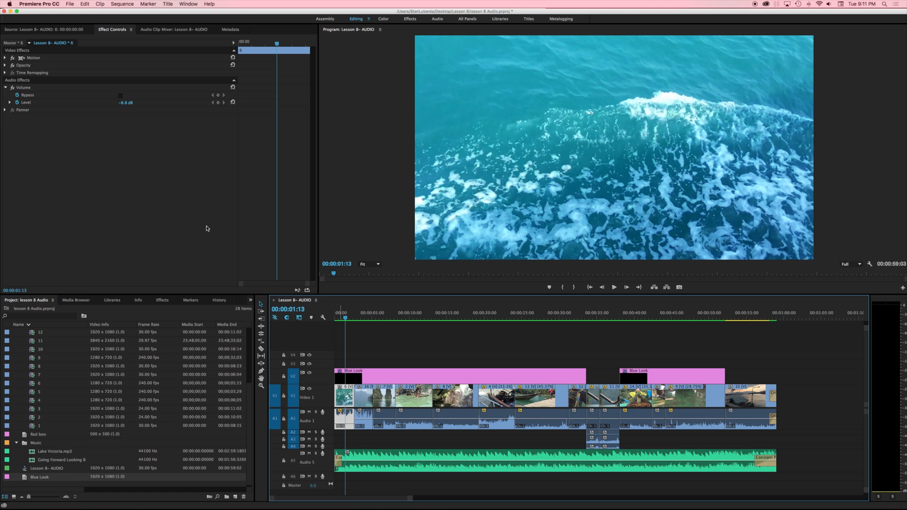
mouse_move(122, 110)
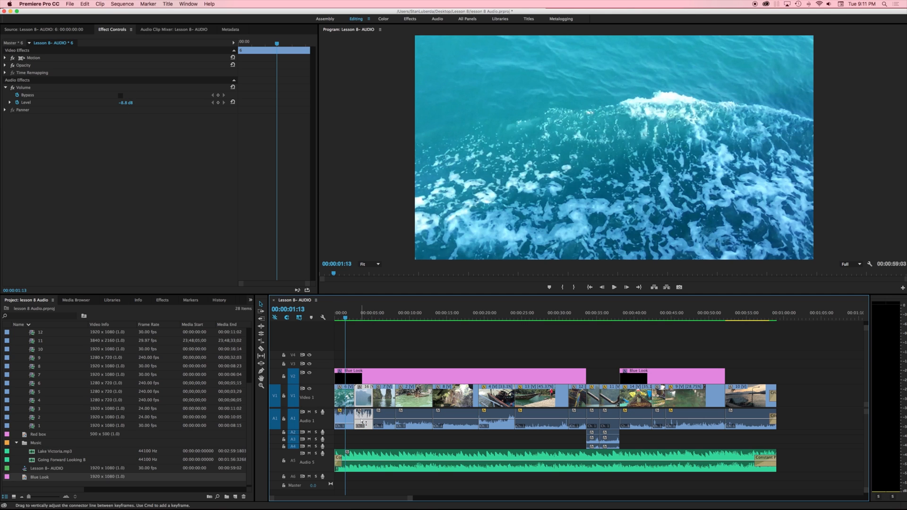
left_click(363, 421)
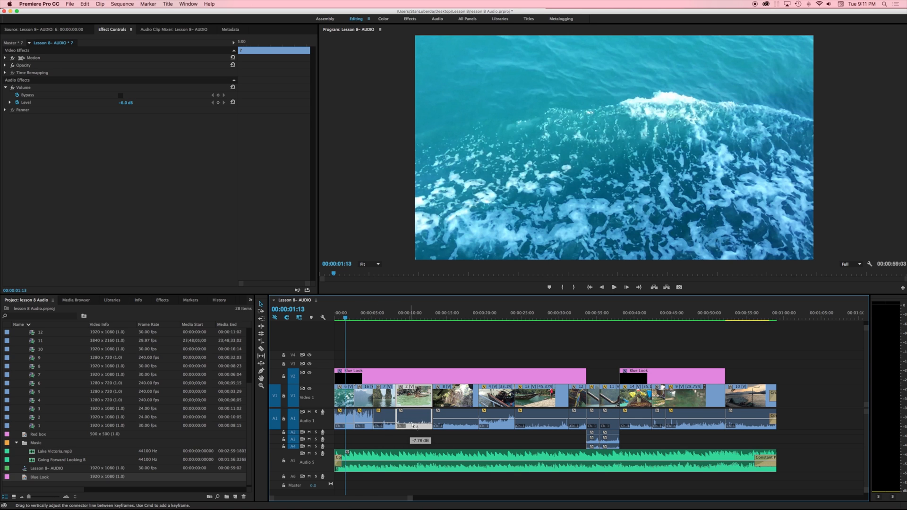
left_click(455, 417)
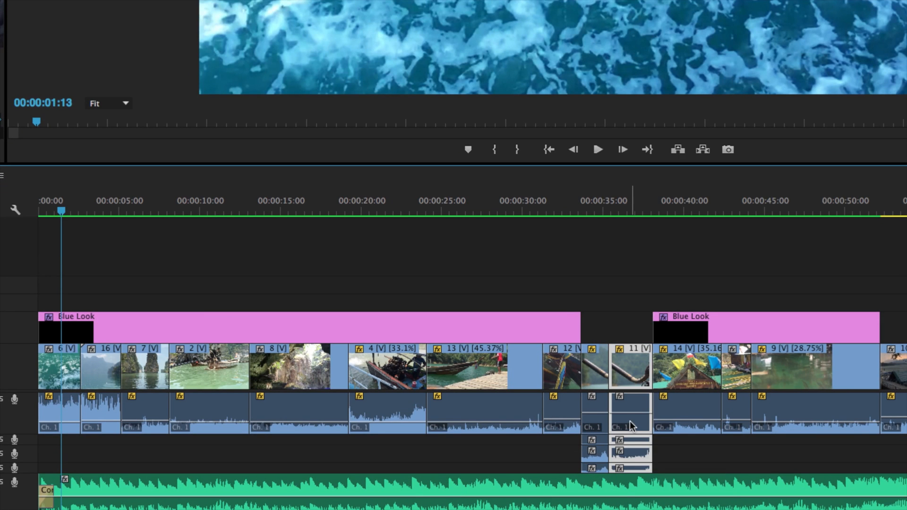
mouse_move(659, 452)
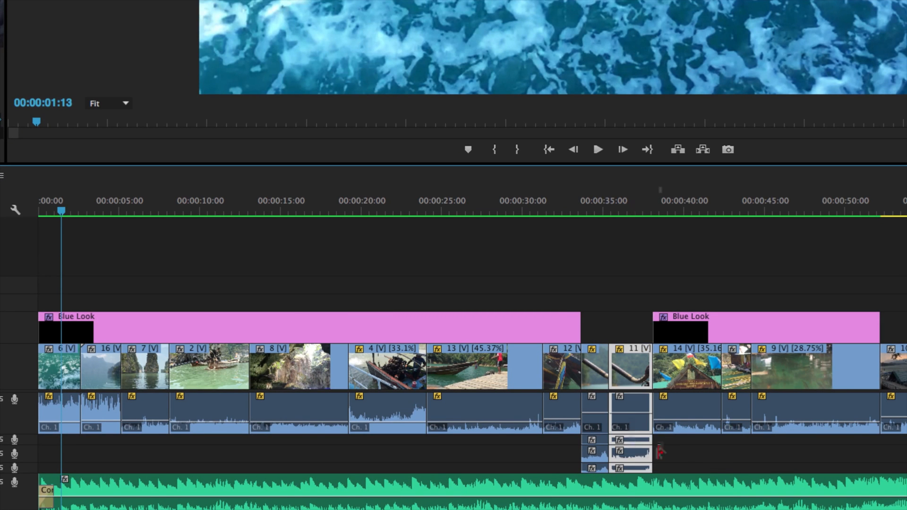
mouse_move(636, 427)
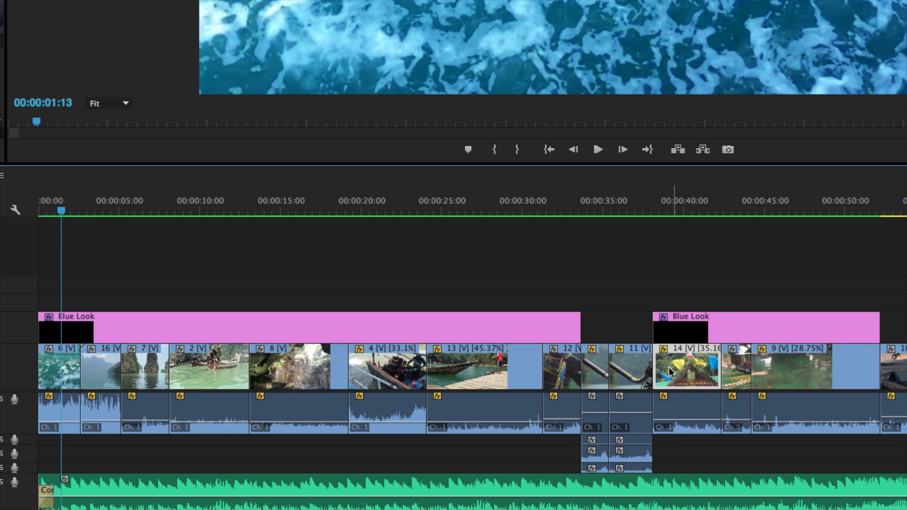
mouse_move(630, 406)
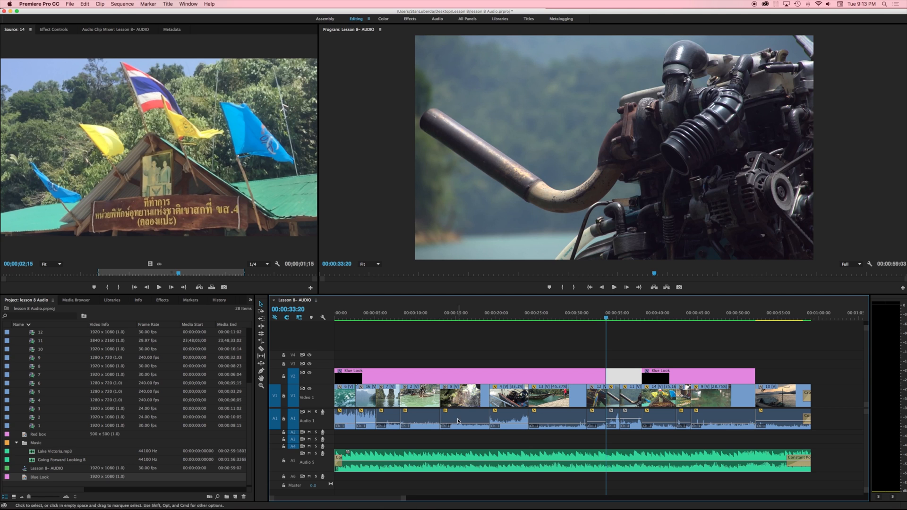
mouse_move(563, 420)
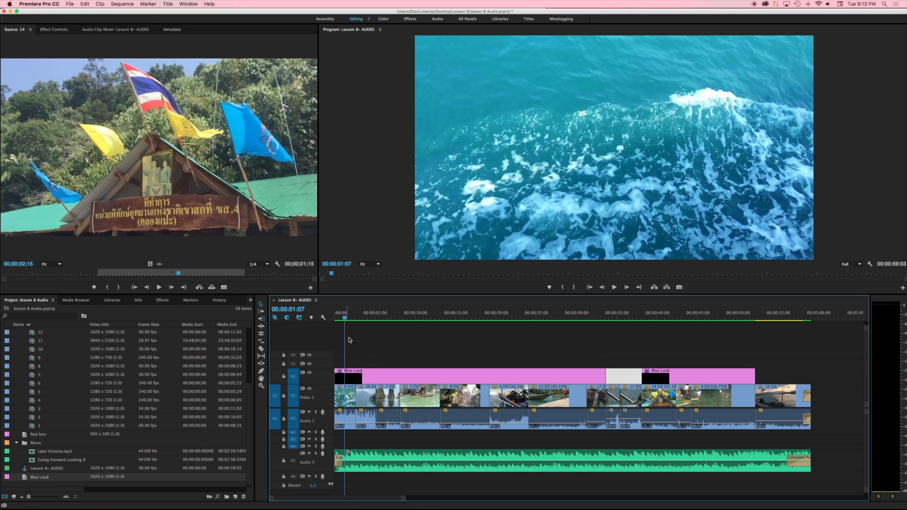
mouse_move(319, 463)
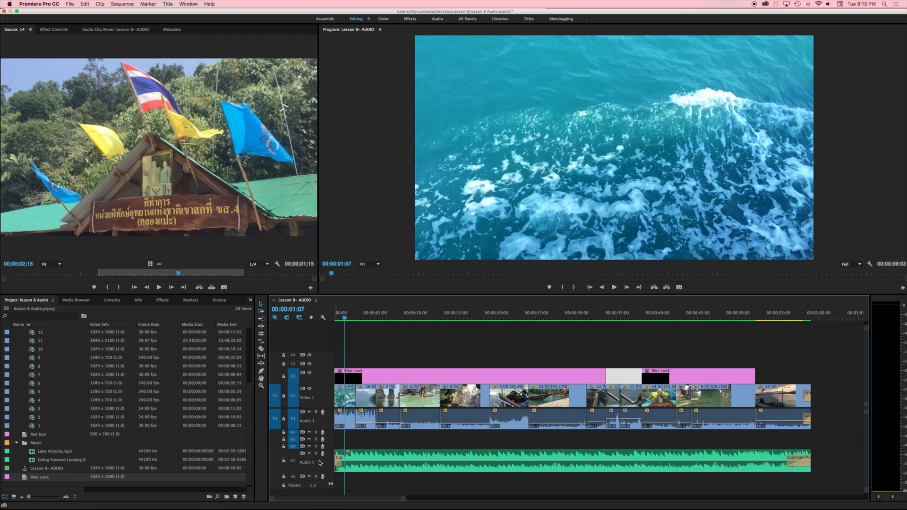
mouse_move(313, 463)
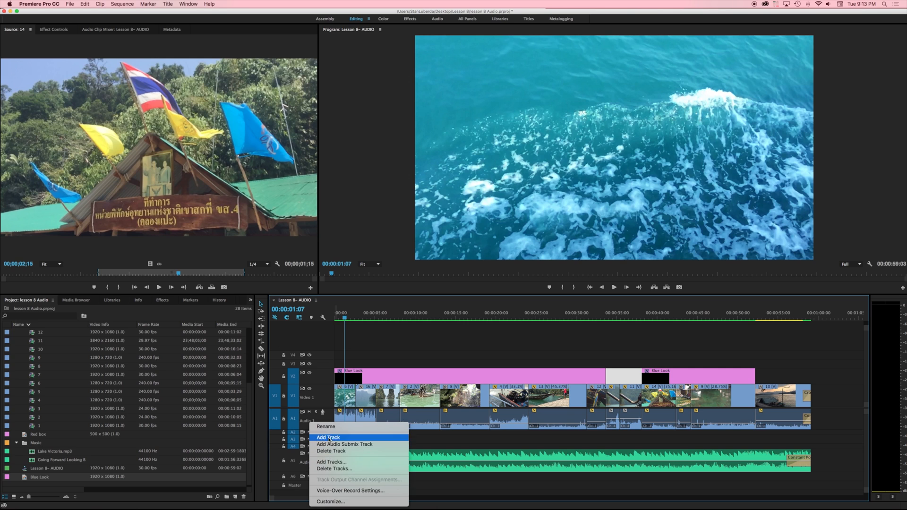
- Rename the Audio 5 music track to SOUND BED
left_click(328, 436)
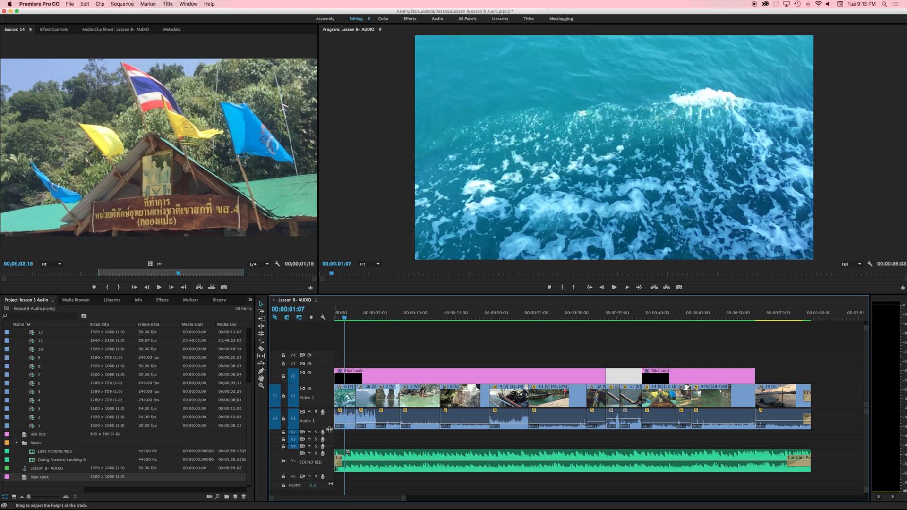
mouse_move(316, 464)
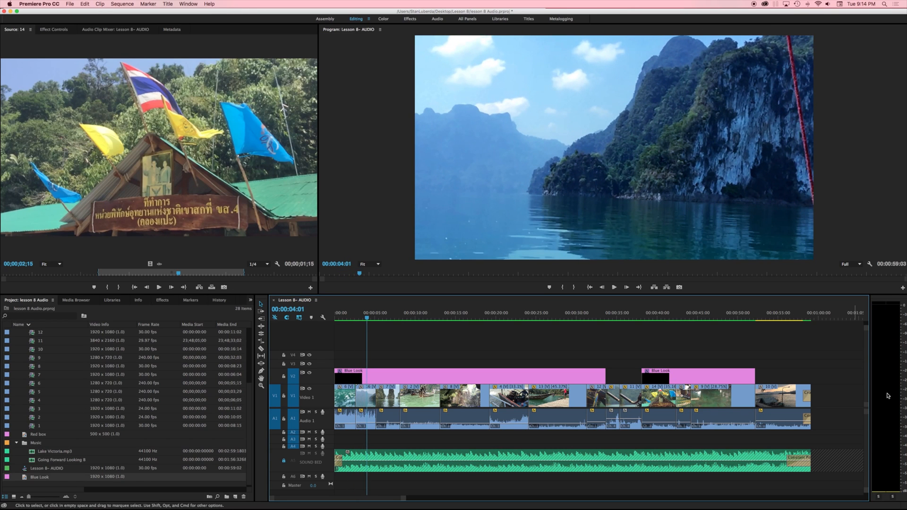
mouse_move(818, 431)
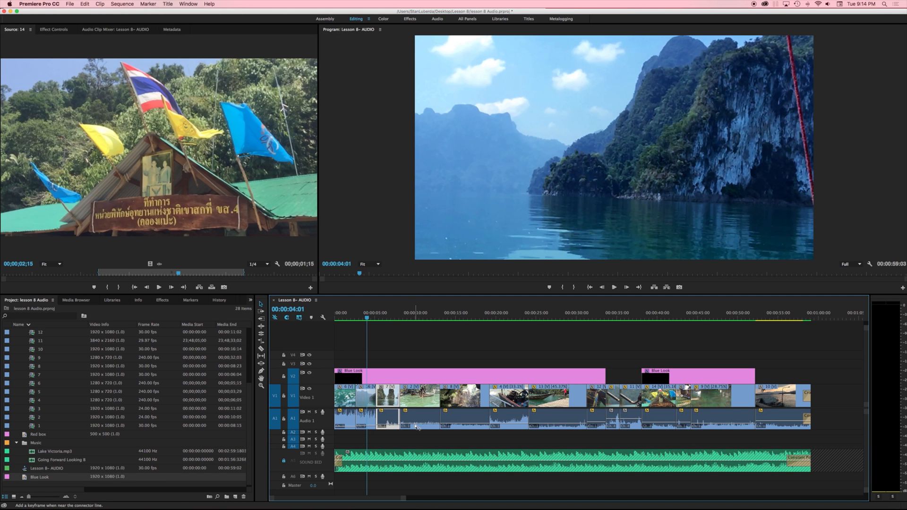
- Return the playhead to the sequence start and make the empty A2 track taller
left_click(338, 312)
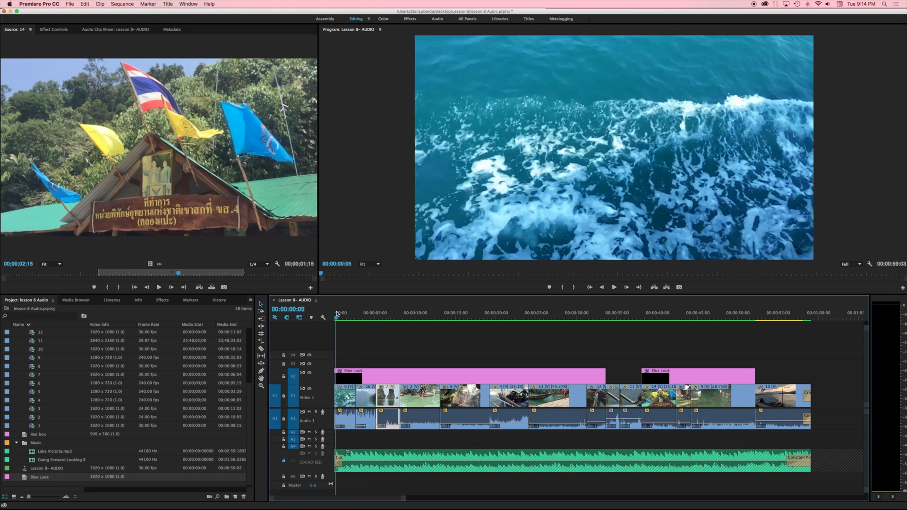
left_click(614, 287)
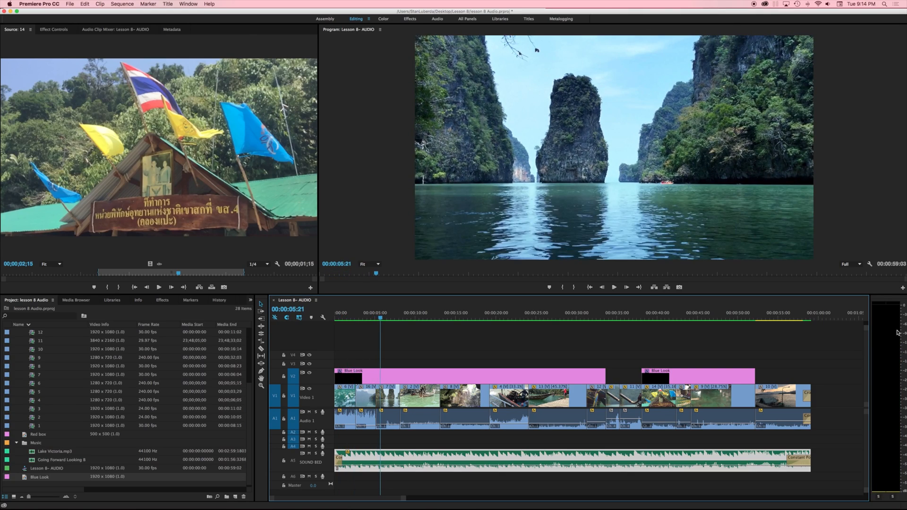
left_click(613, 287)
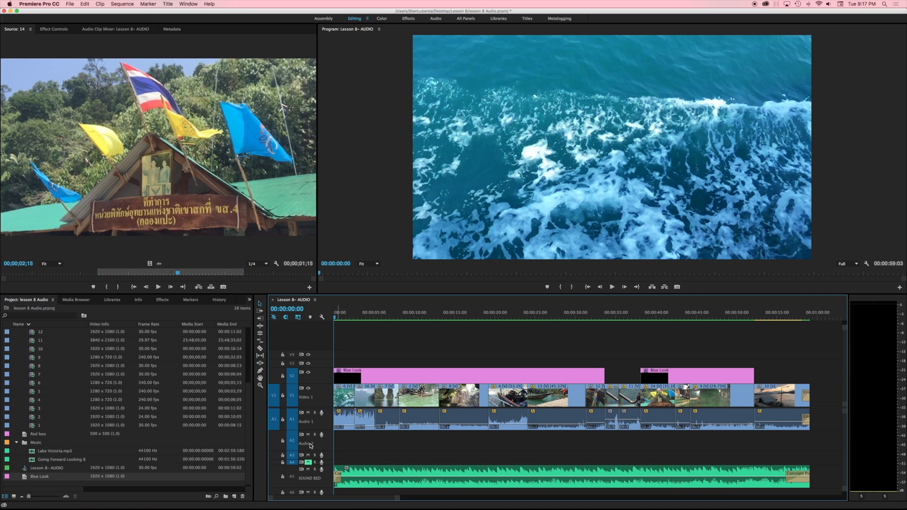
- Rename audio track A2 to VO
right_click(303, 444)
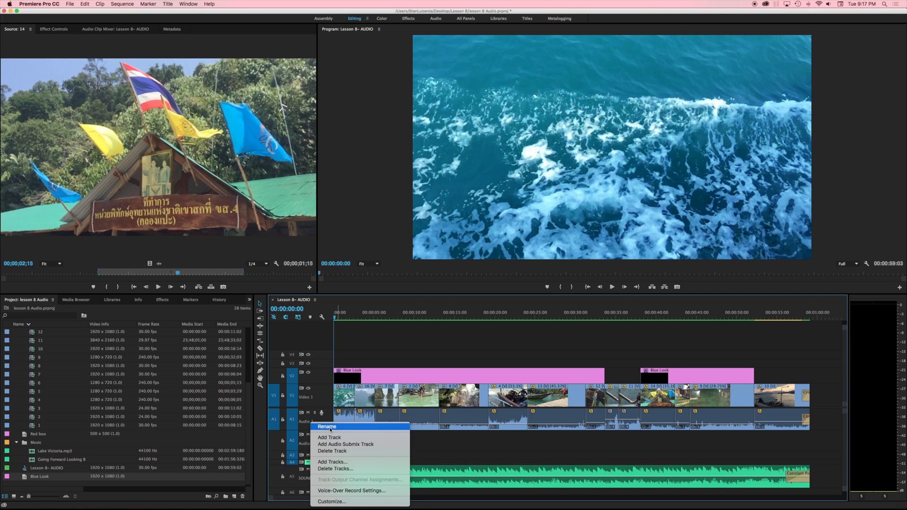
left_click(326, 426)
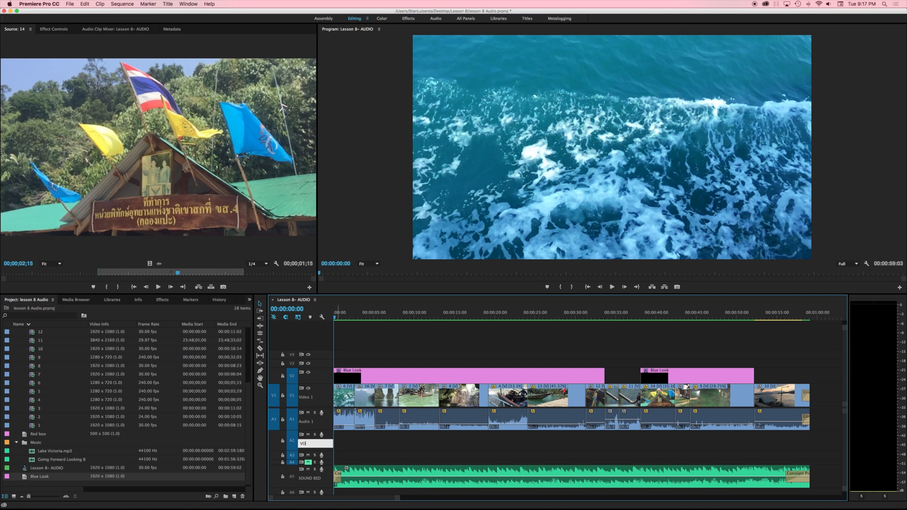
right_click(316, 442)
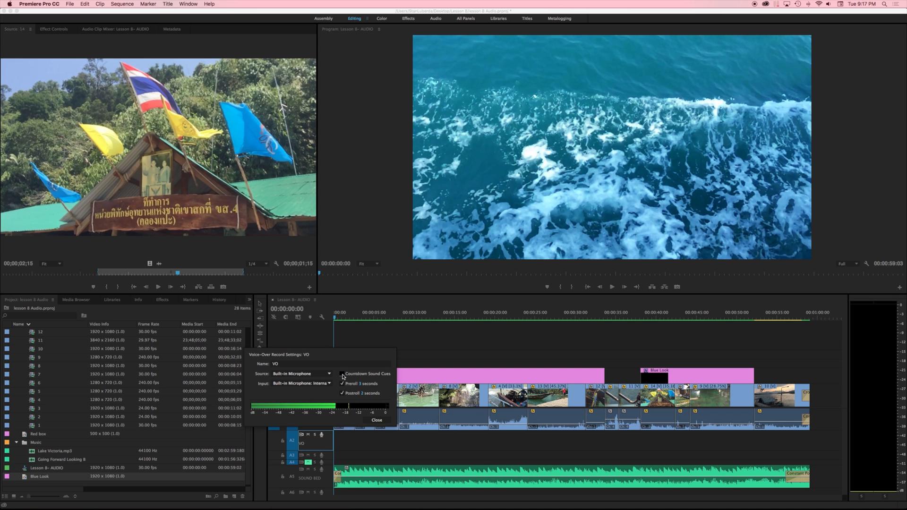
- Enable countdown sound cues, preroll and postroll in Voice-Over Record Settings
left_click(342, 374)
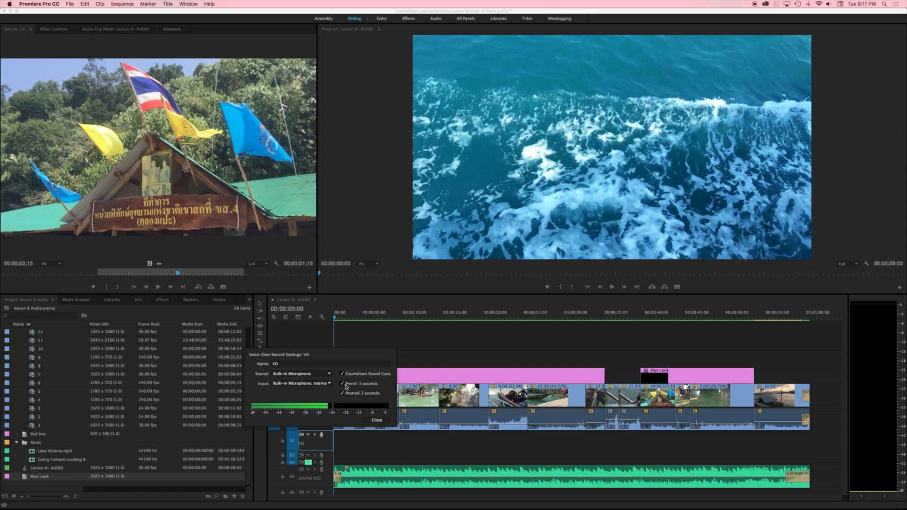
left_click(342, 383)
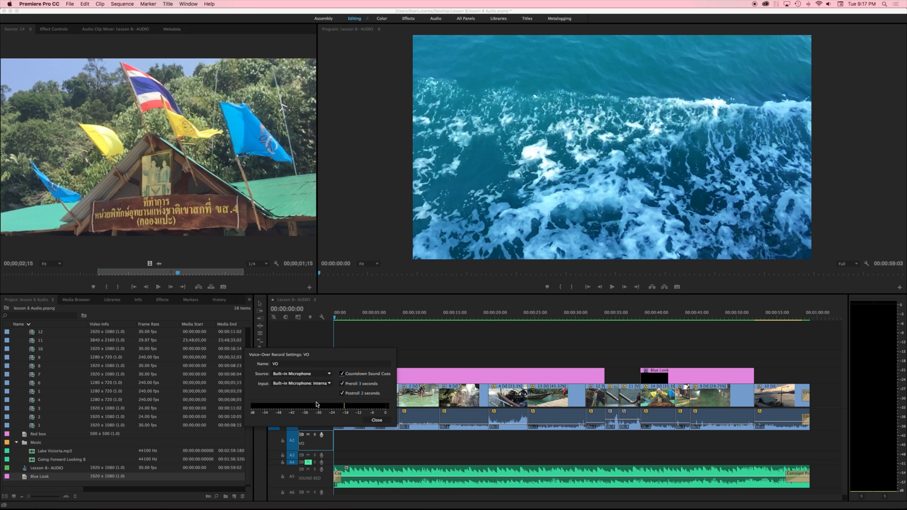
left_click(377, 419)
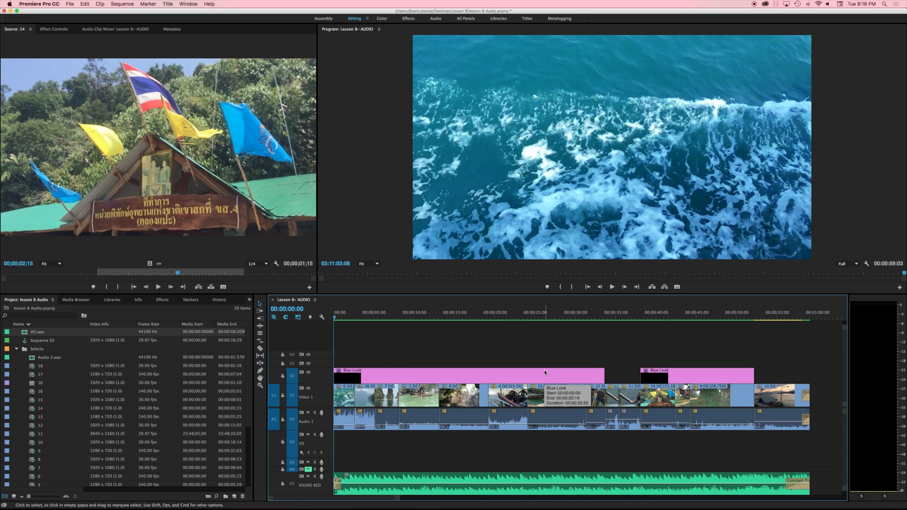
mouse_move(298, 445)
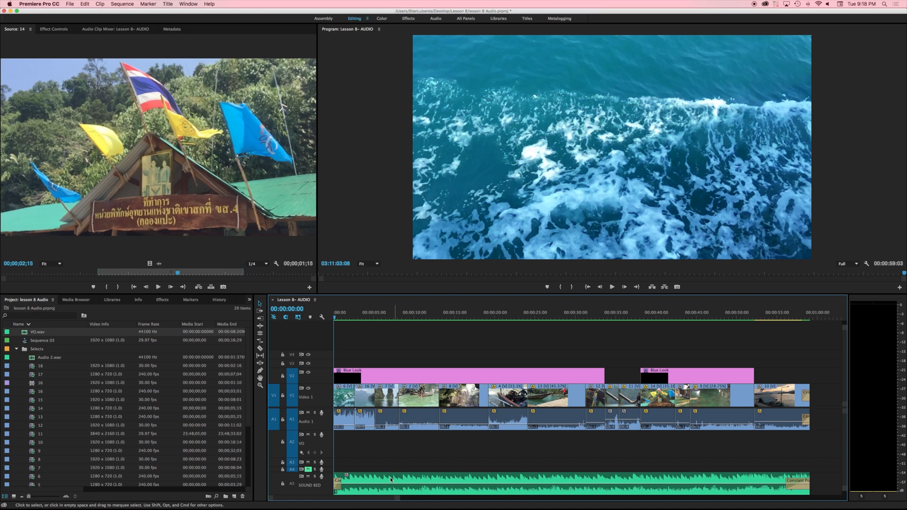
- Record a voice-over narration clip at the start of the VO track
left_click(321, 435)
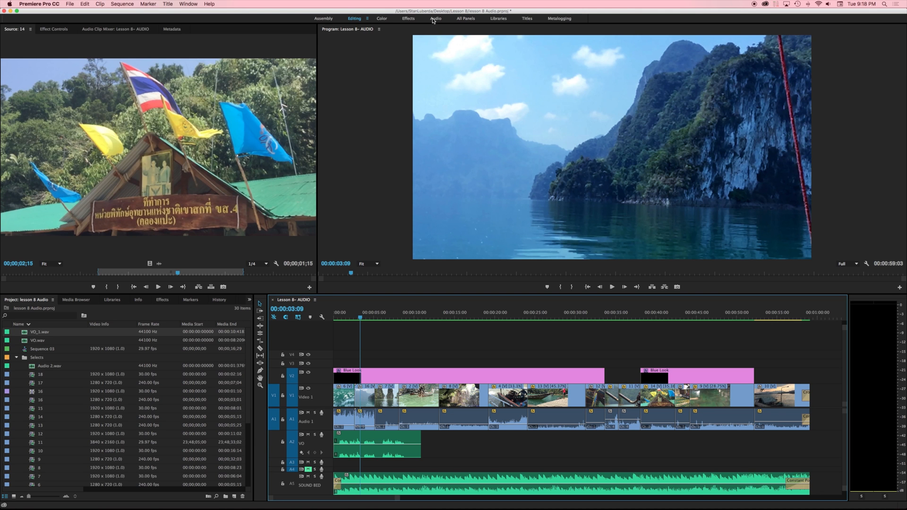
- Switch to the Audio workspace with the VO clip moved to around 00:00:13
left_click(436, 18)
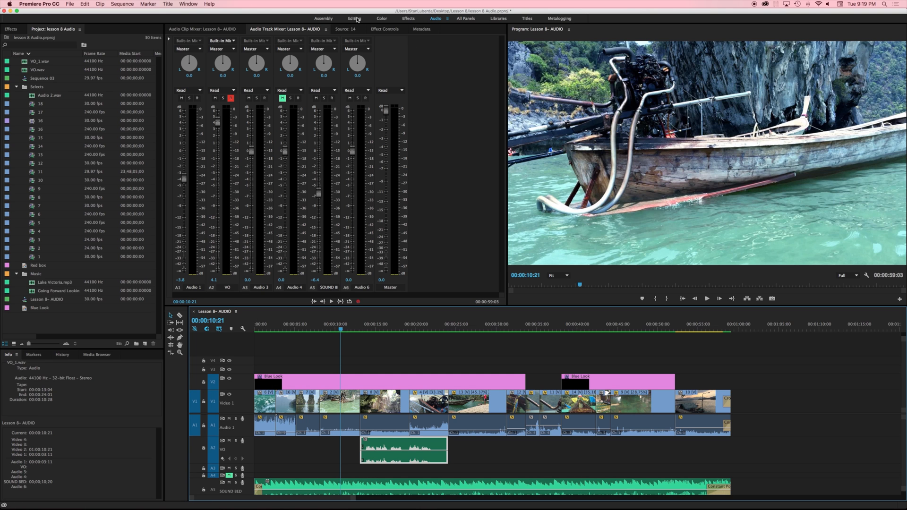
- Return to the Editing workspace and scrub through the voice-over around 13 to 25 seconds
left_click(354, 18)
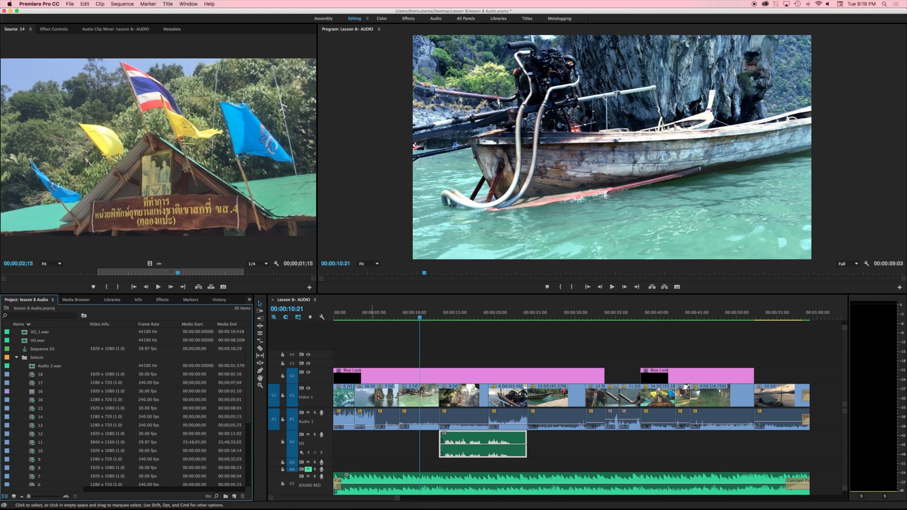
mouse_move(424, 325)
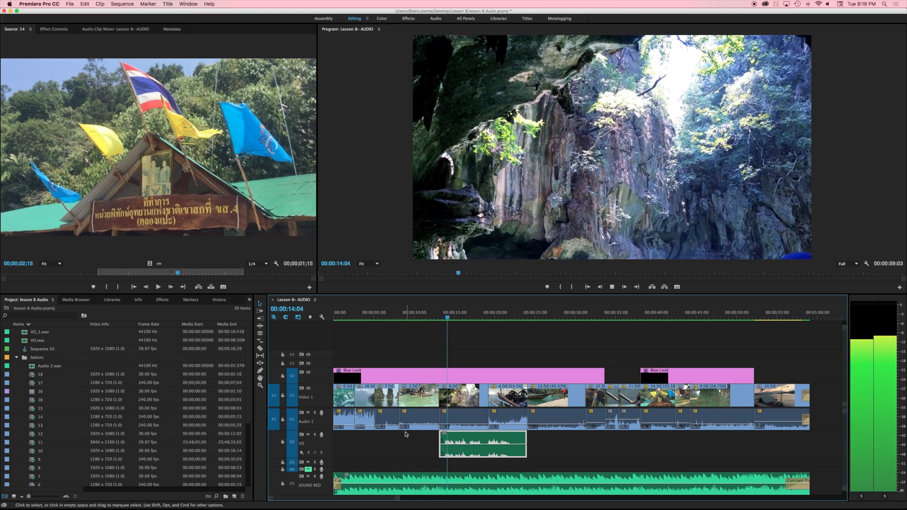
left_click(439, 312)
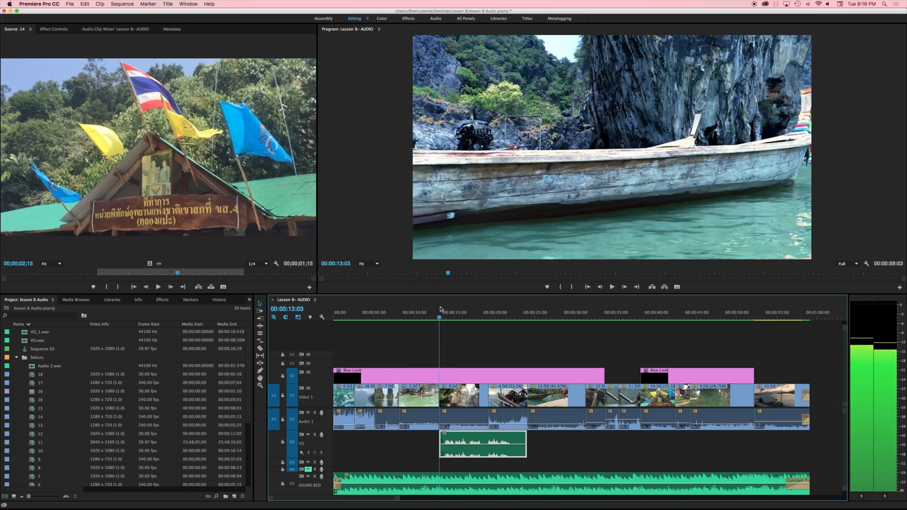
left_click(508, 313)
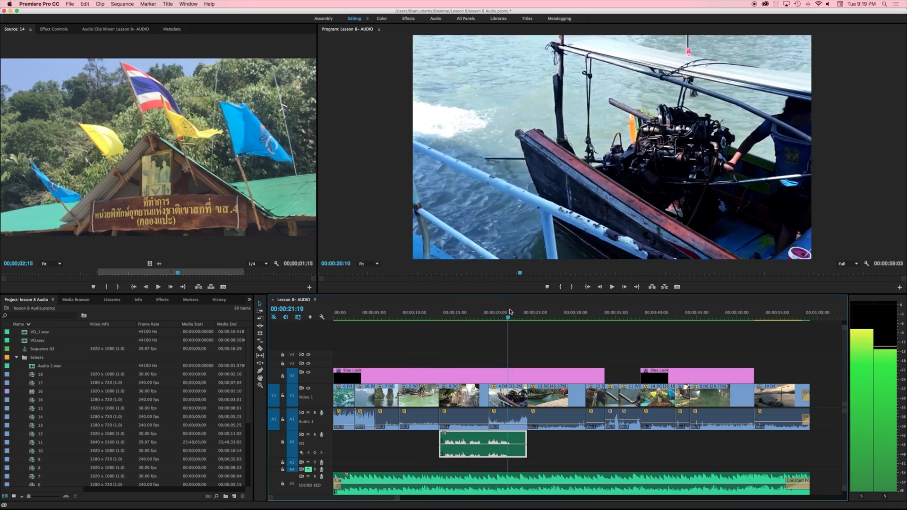
left_click(537, 318)
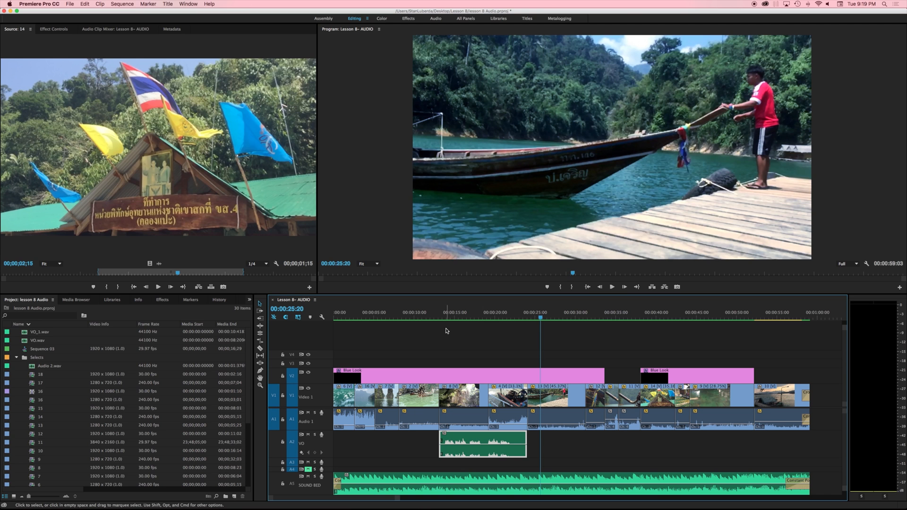
left_click(435, 313)
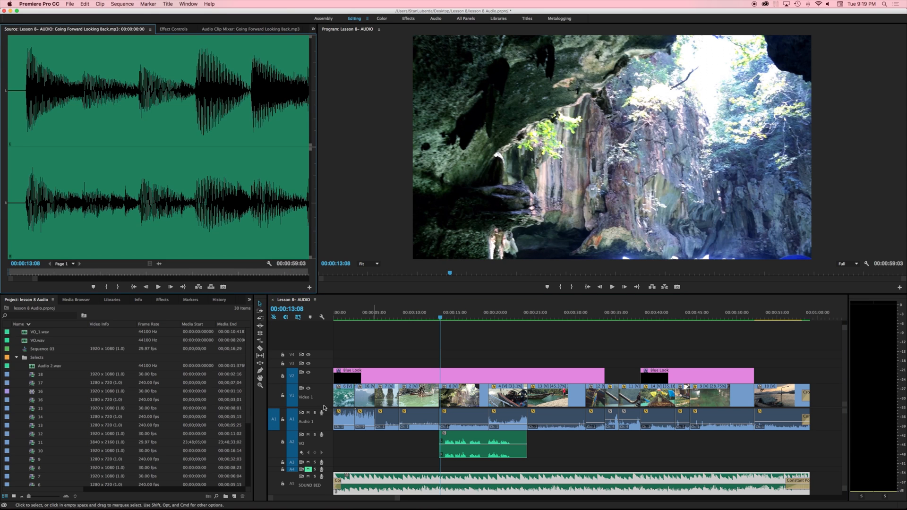
- Add volume keyframes dipping the SOUND BED music where the voice-over begins
left_click(173, 29)
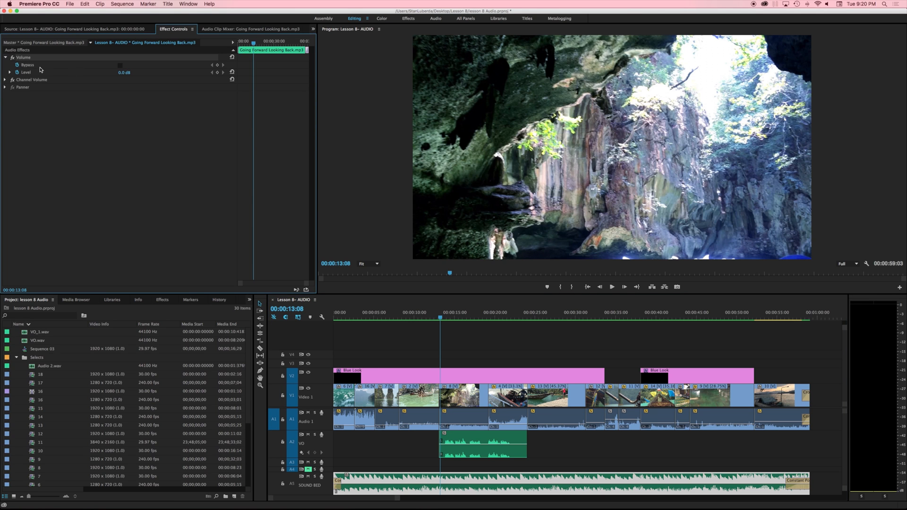
mouse_move(196, 79)
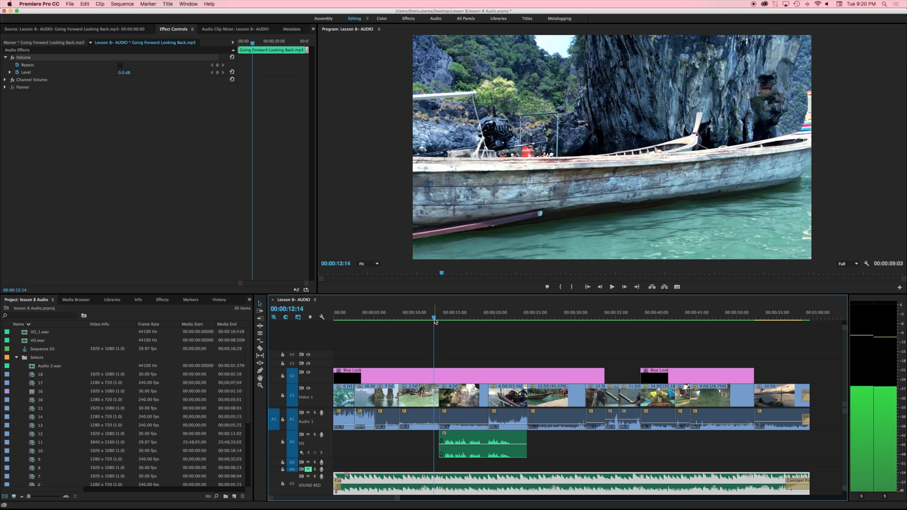
mouse_move(216, 72)
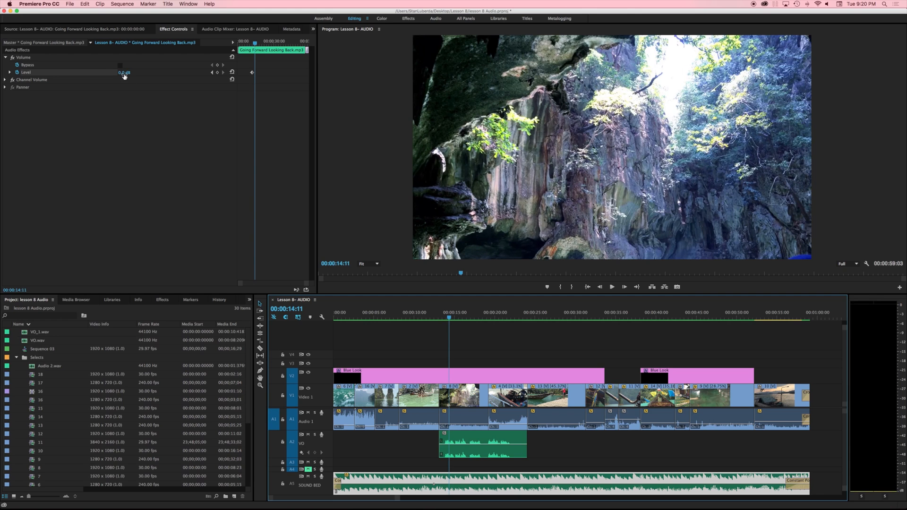
left_click_drag(123, 73, 112, 72)
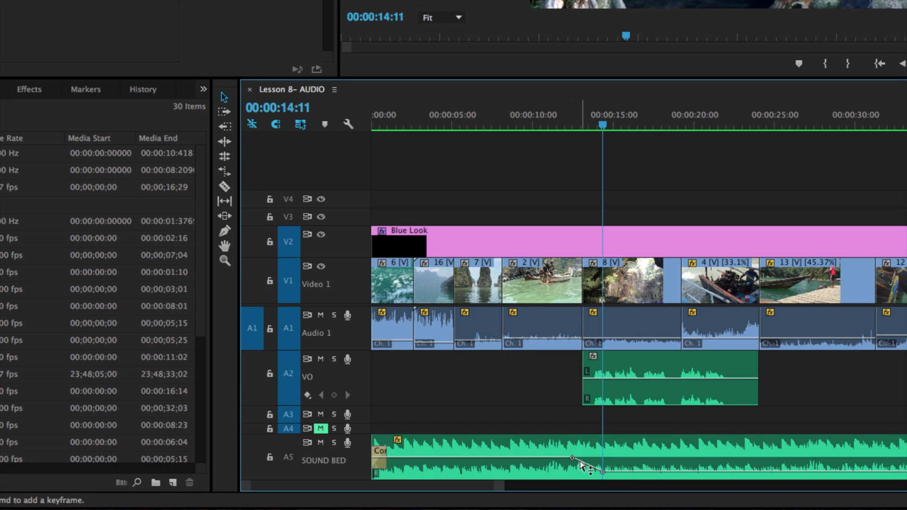
left_click(561, 125)
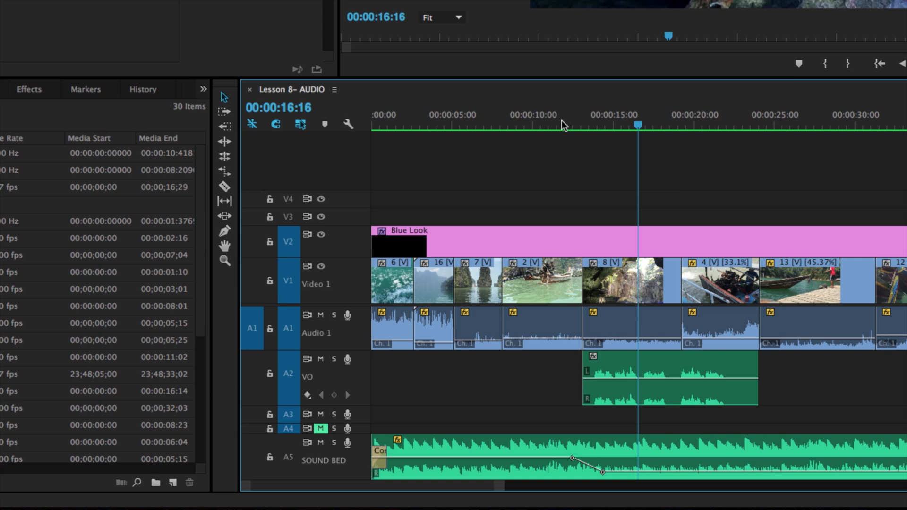
mouse_move(653, 411)
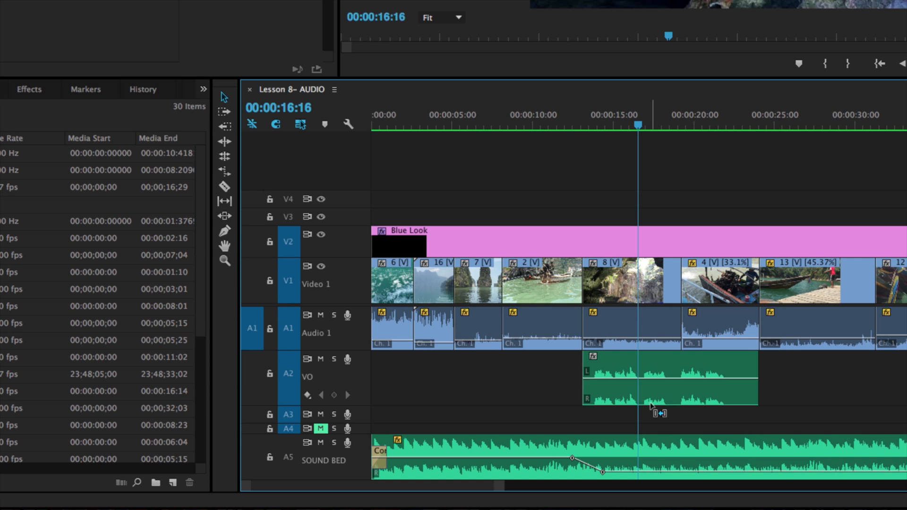
mouse_move(652, 408)
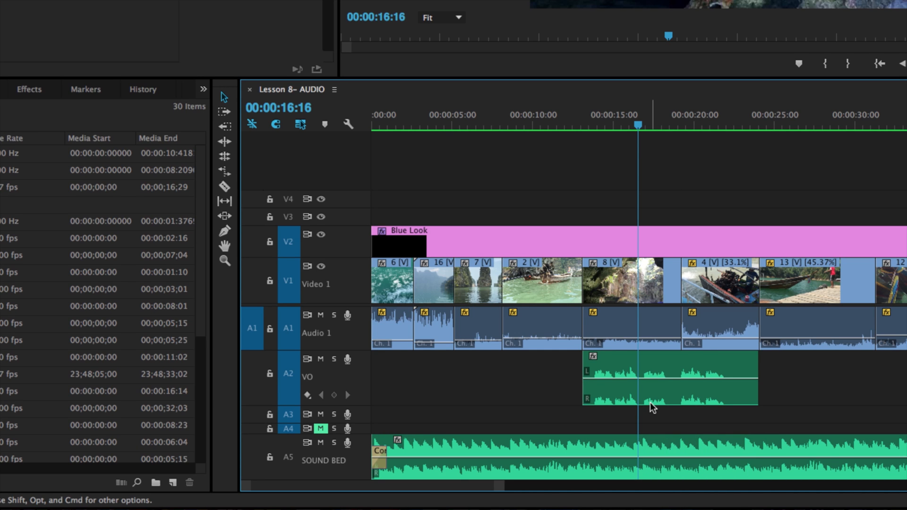
mouse_move(296, 167)
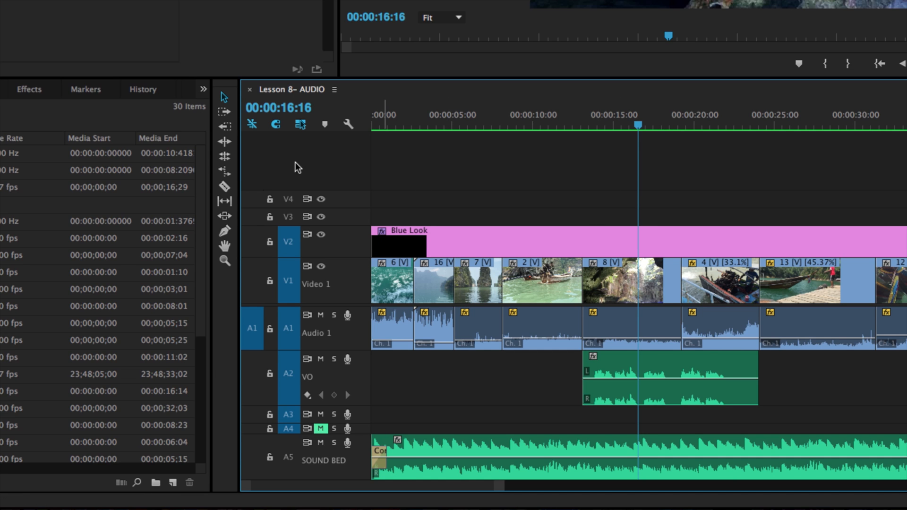
mouse_move(225, 231)
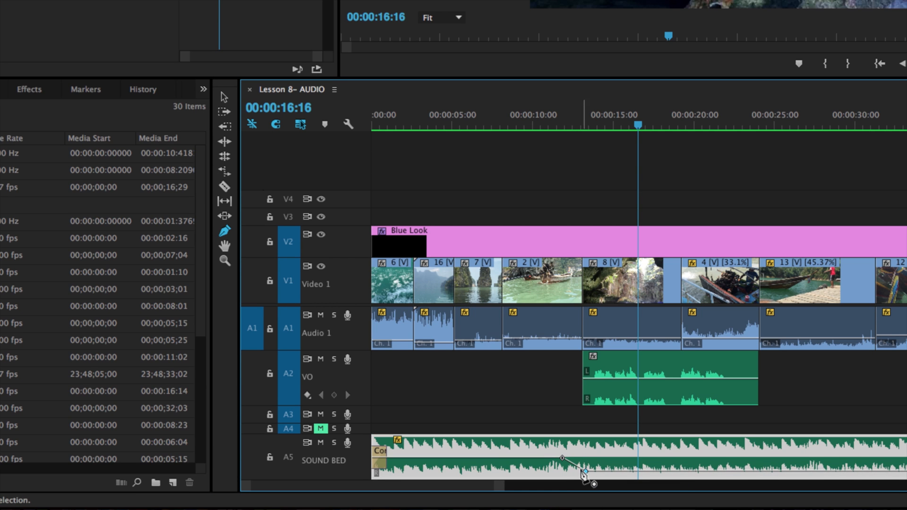
mouse_move(682, 462)
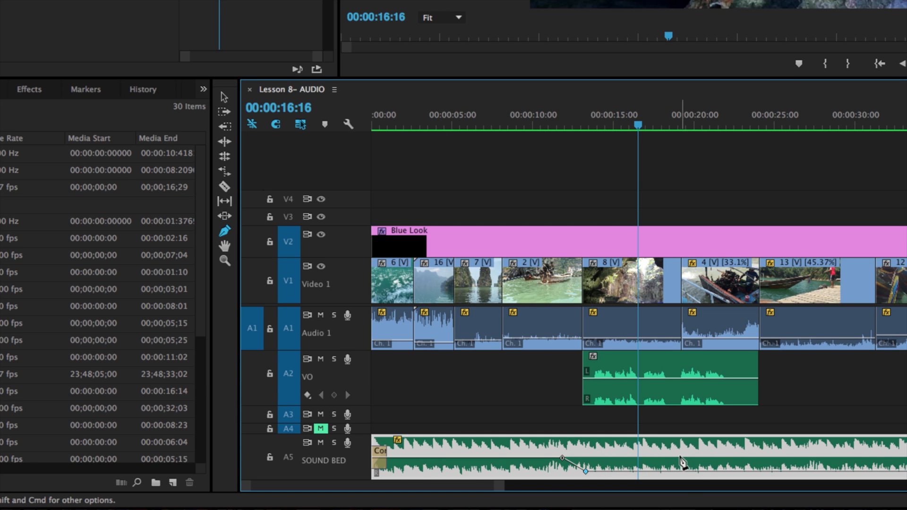
- Recreate the SOUND BED dip with Pen-tool keyframes down to about -14.4 dB
scroll("right", 3)
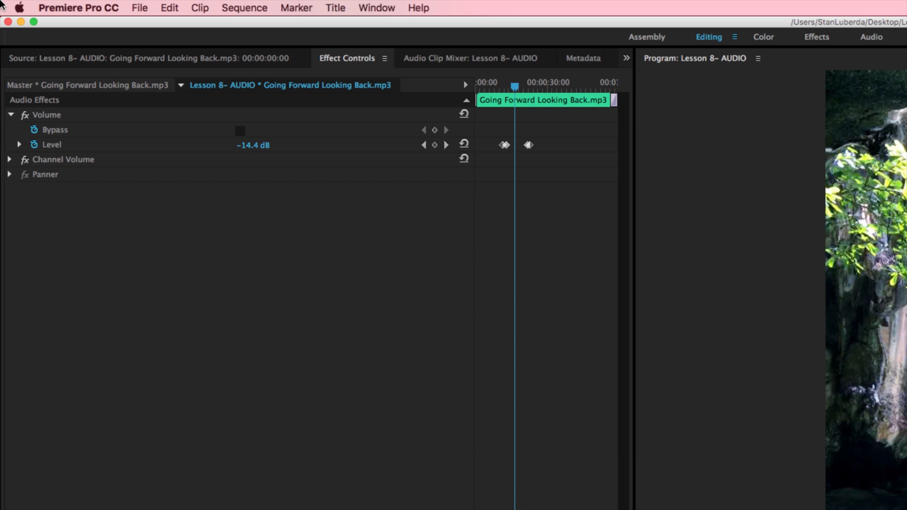
mouse_move(339, 60)
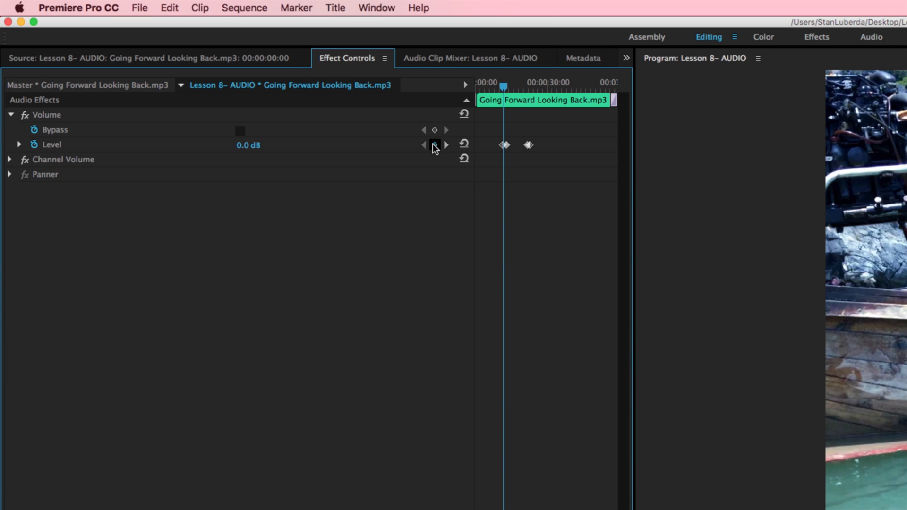
left_click(446, 144)
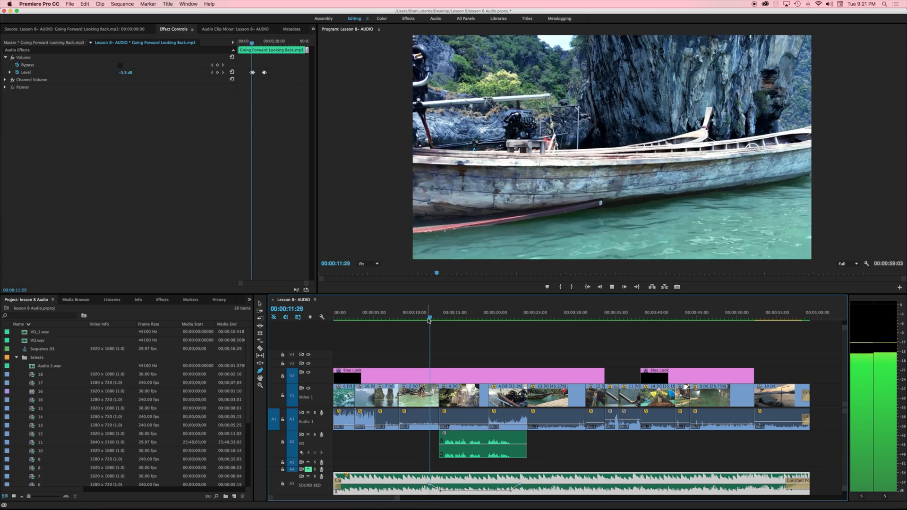
left_click(444, 319)
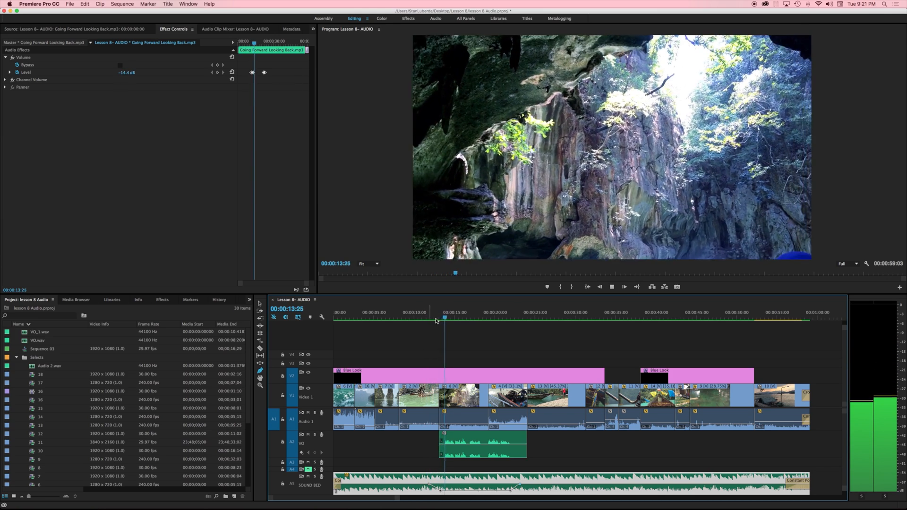
left_click(460, 317)
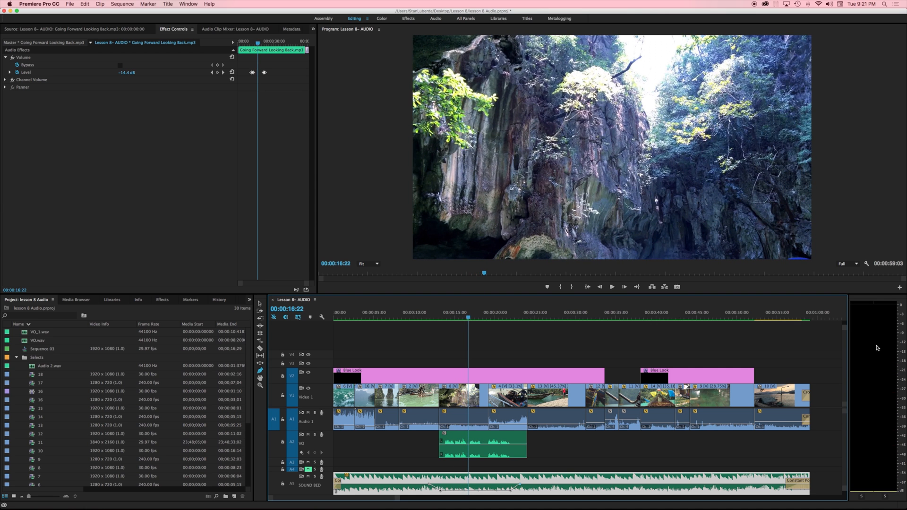
mouse_move(671, 328)
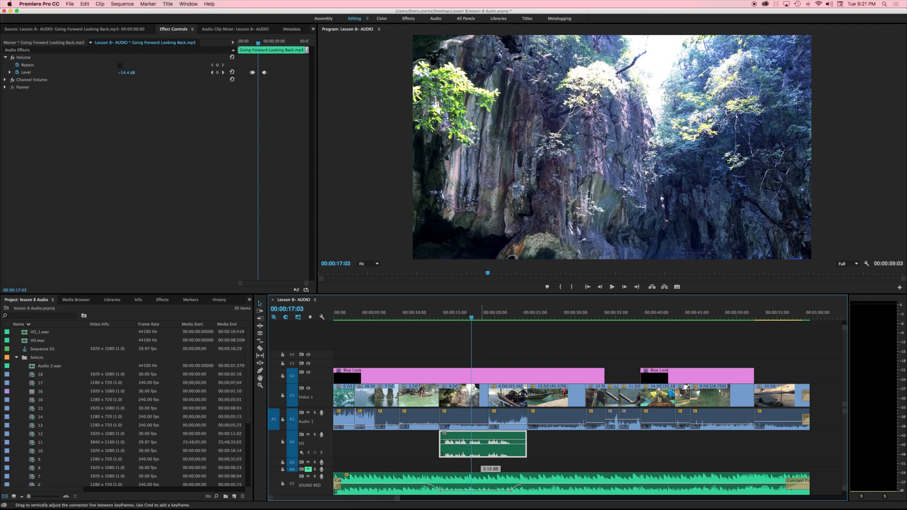
- Select the VO_1.wav clip to confirm its Level reads about +3.1 dB in Effect Controls
left_click(456, 319)
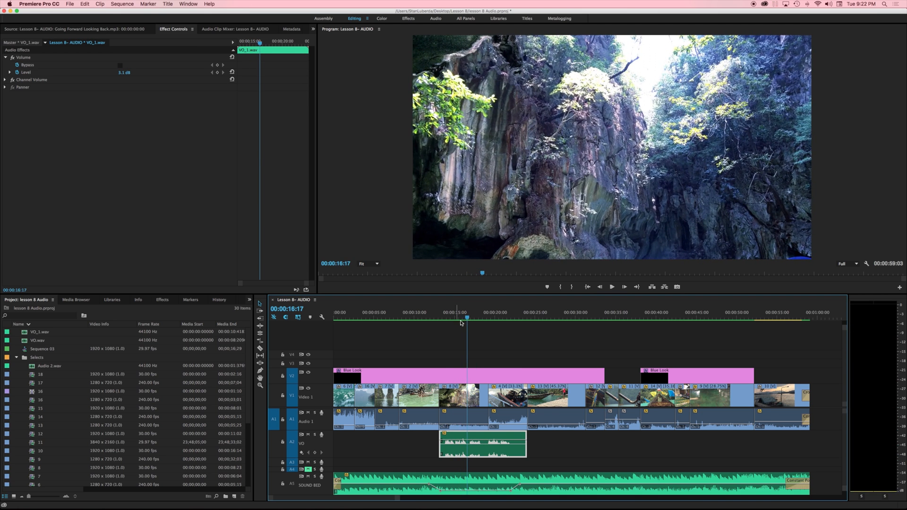
mouse_move(446, 401)
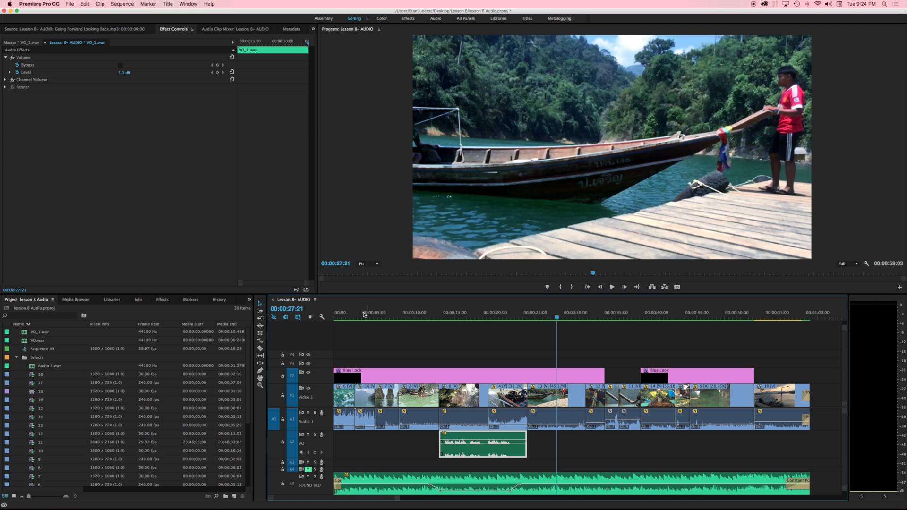
left_click(359, 313)
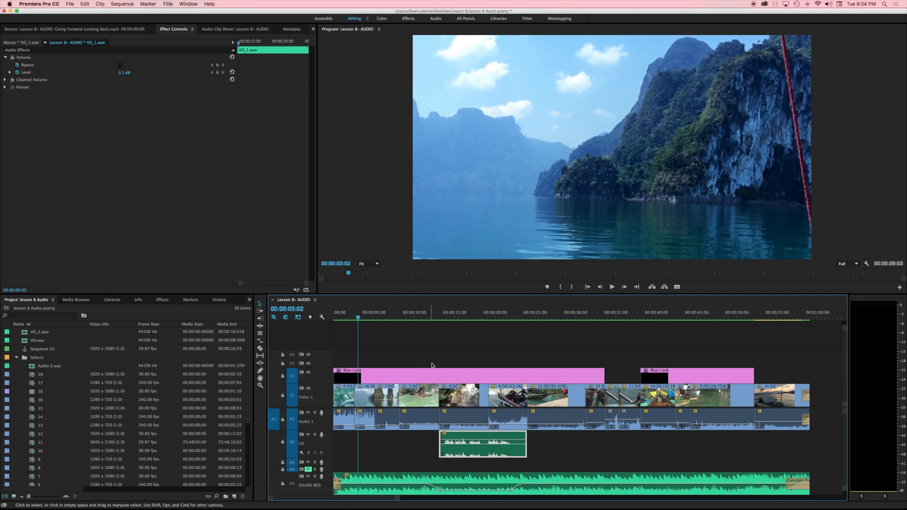
mouse_move(262, 491)
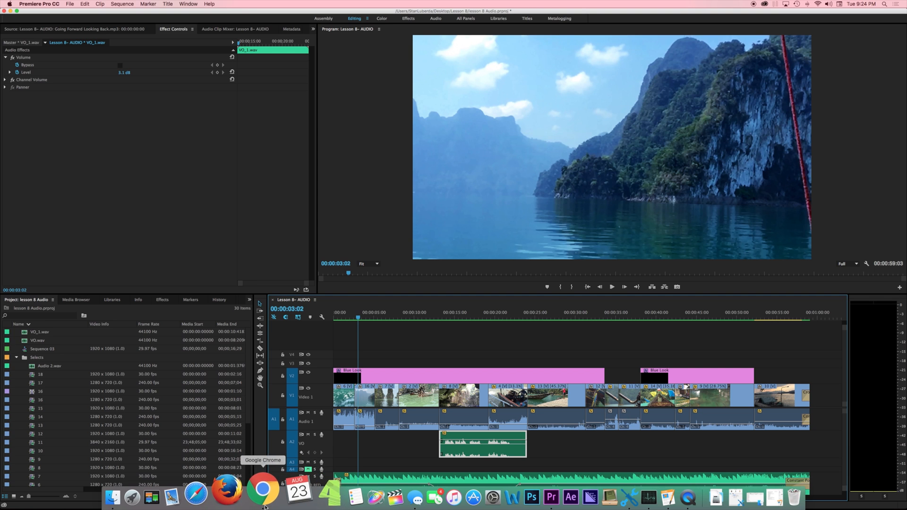
- Bring Chrome forward on Adobe's Audition Downloads page of sound effects and music loops
left_click(262, 490)
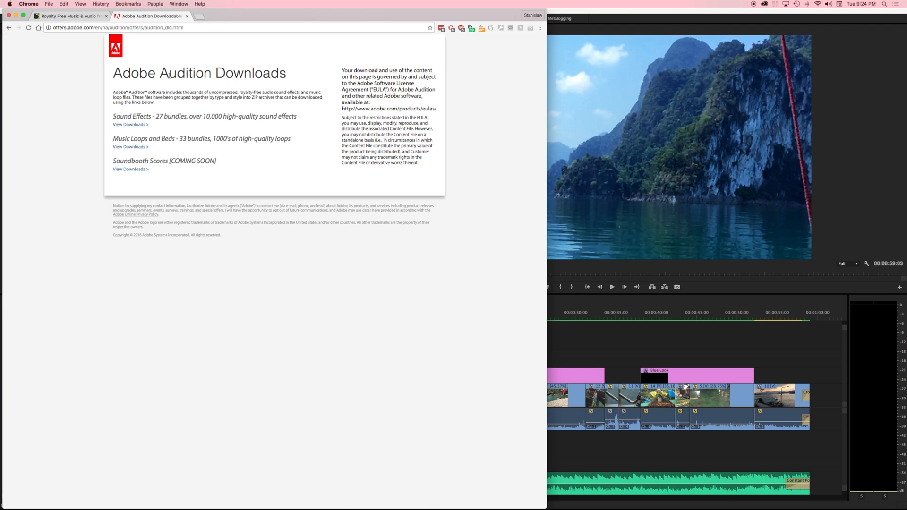
mouse_move(201, 87)
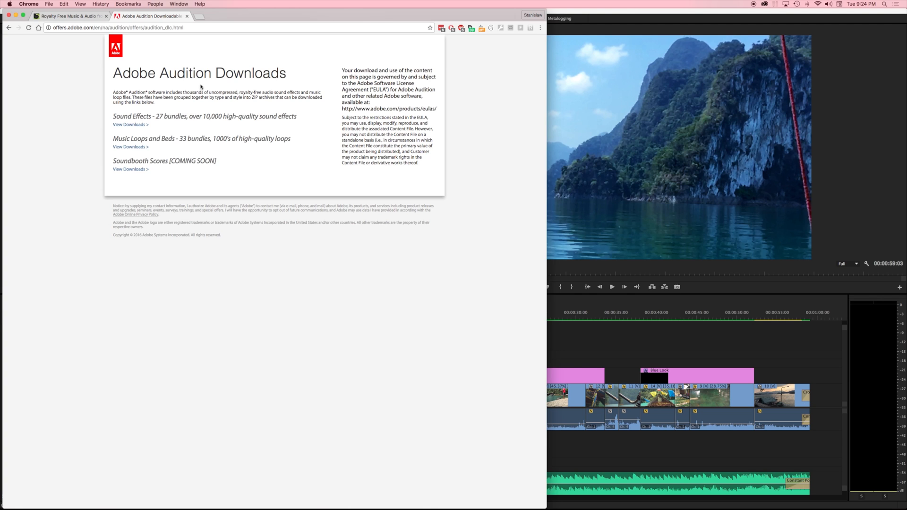
mouse_move(63, 54)
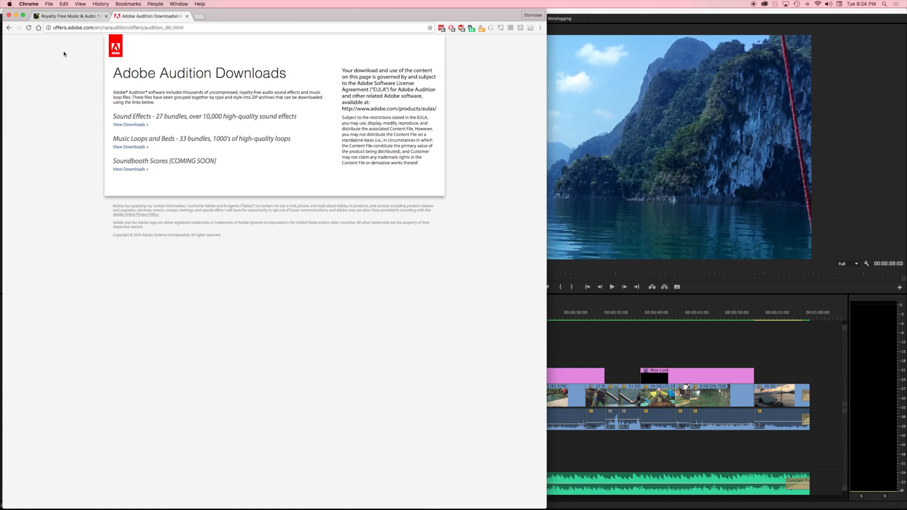
mouse_move(86, 100)
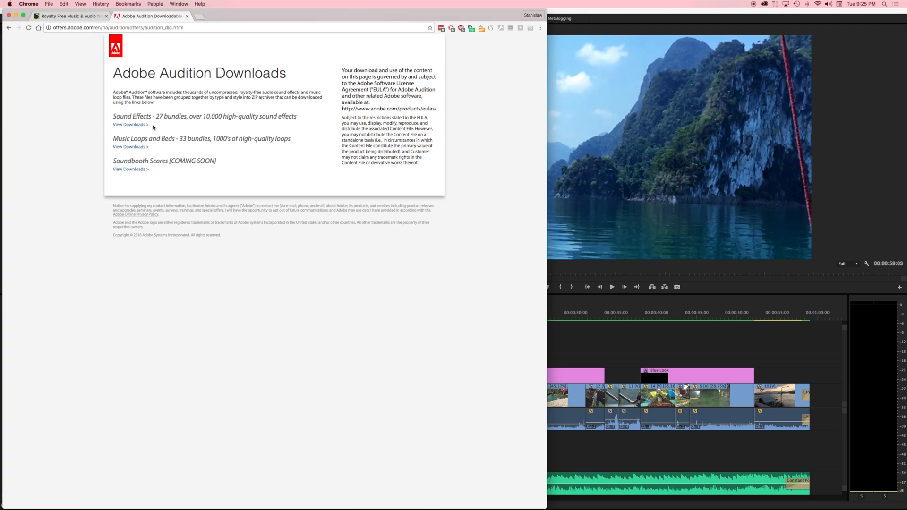
mouse_move(179, 139)
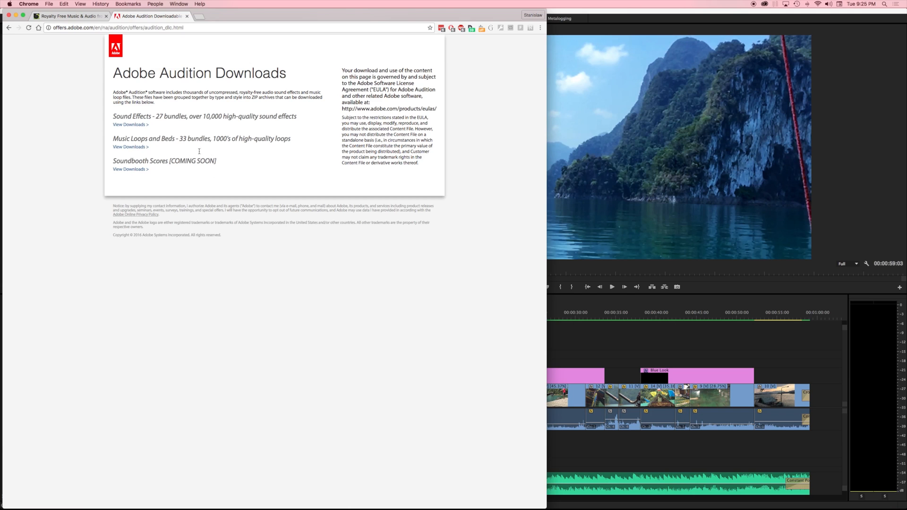
mouse_move(221, 162)
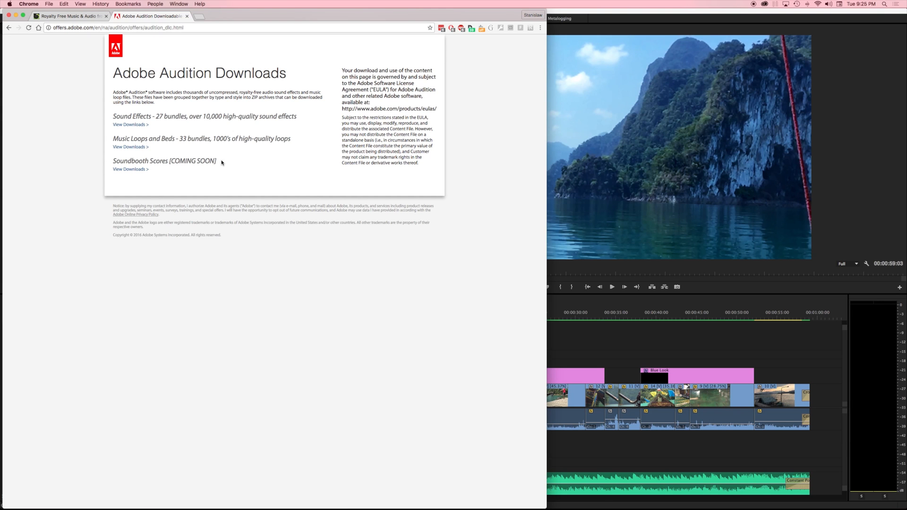
- Switch to the AudioJungle home page and view its Featured and New tracks
left_click(69, 16)
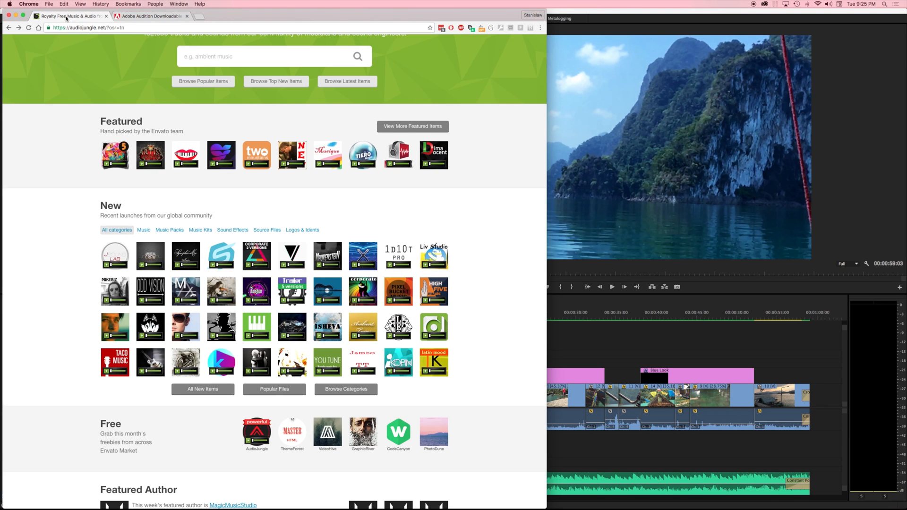
scroll("up", 3)
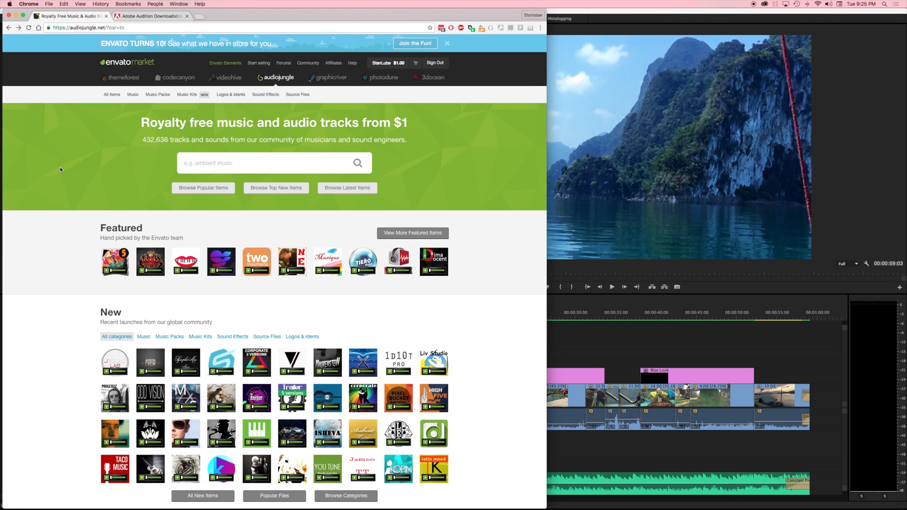
mouse_move(126, 310)
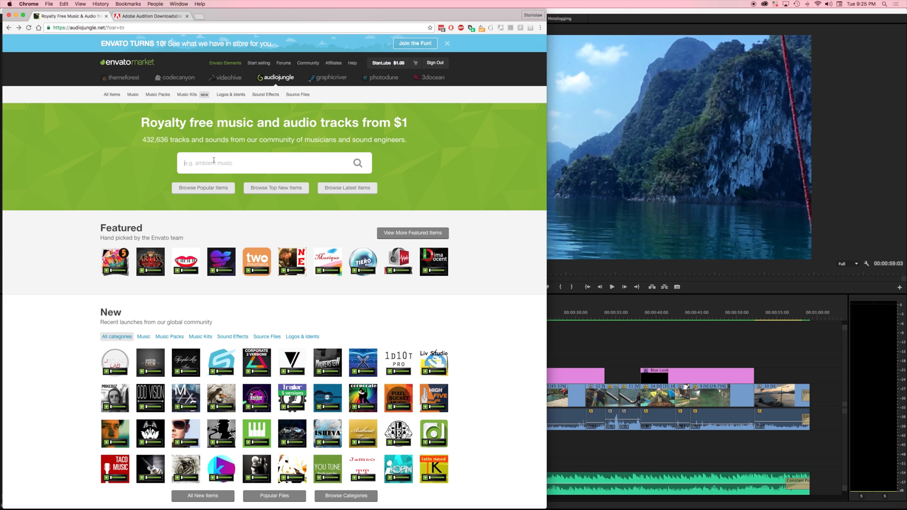
mouse_move(228, 245)
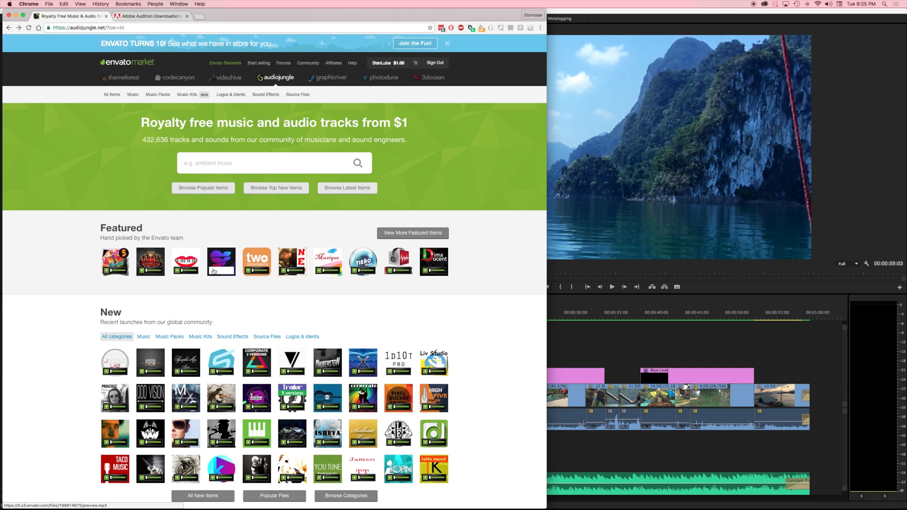
mouse_move(221, 260)
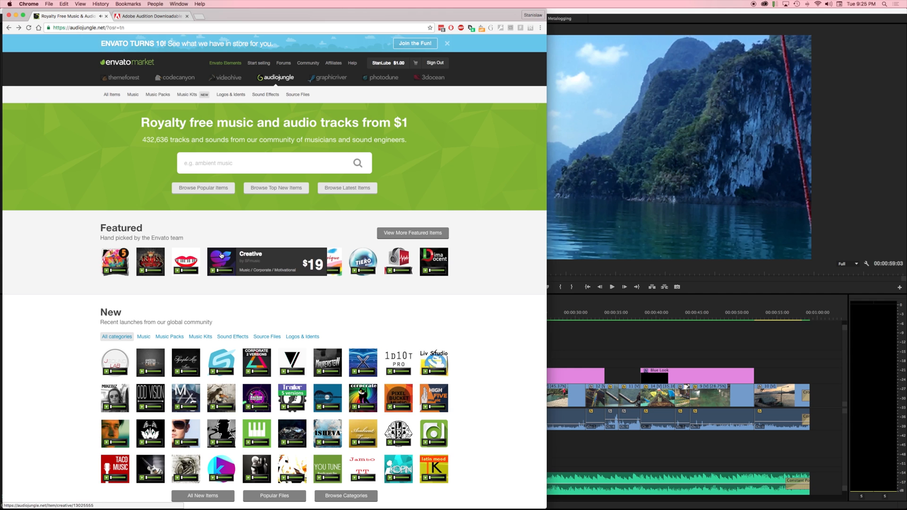
- View the Creative track by SFmusic and choose the Music Broadcast & Film license at $304
left_click(266, 262)
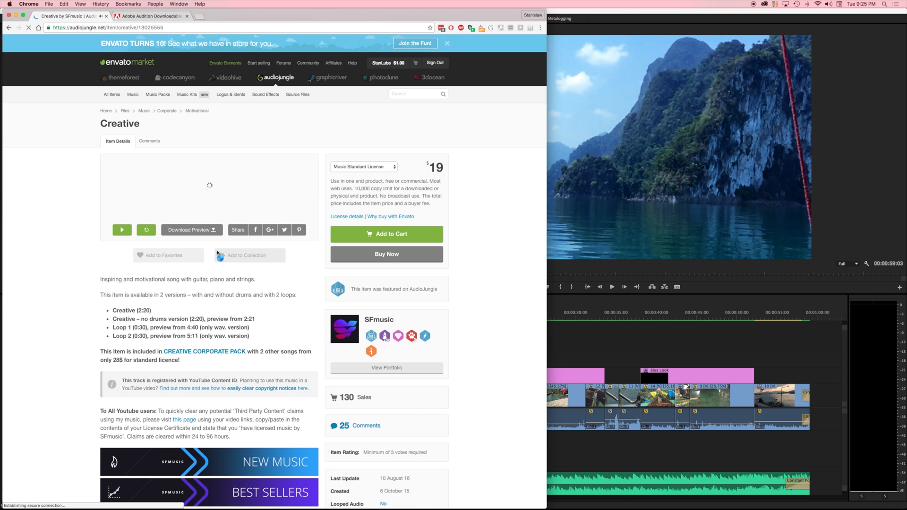
left_click(122, 230)
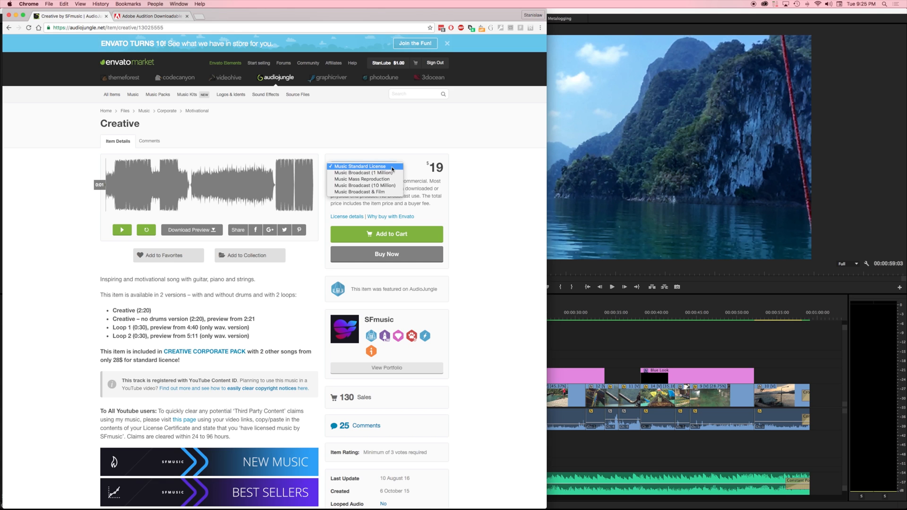
mouse_move(365, 178)
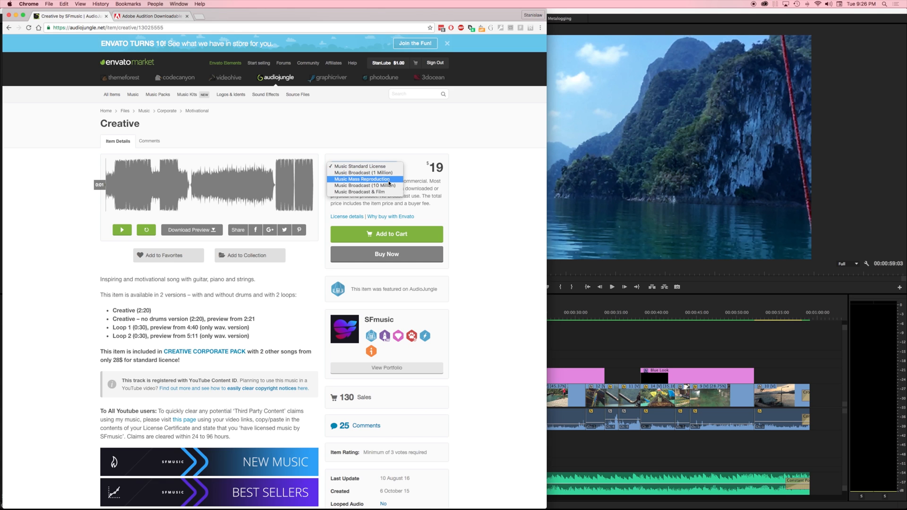
left_click(363, 185)
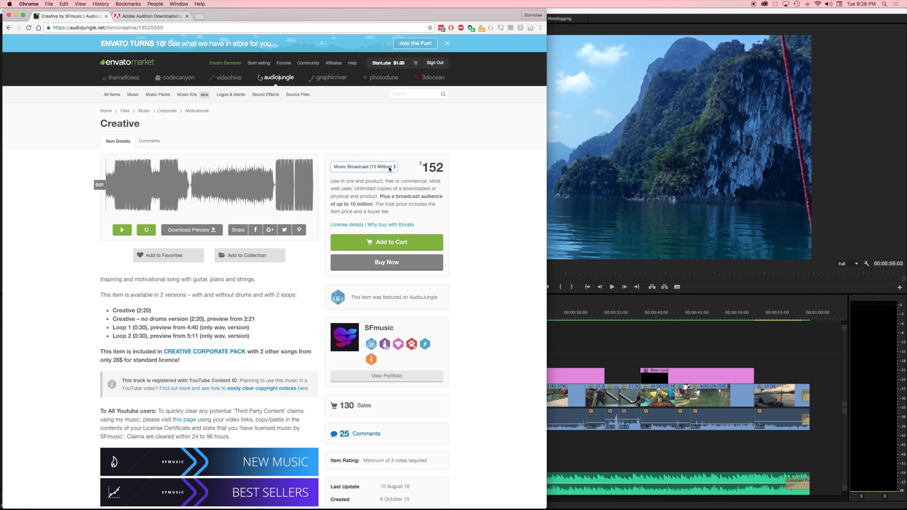
left_click(363, 166)
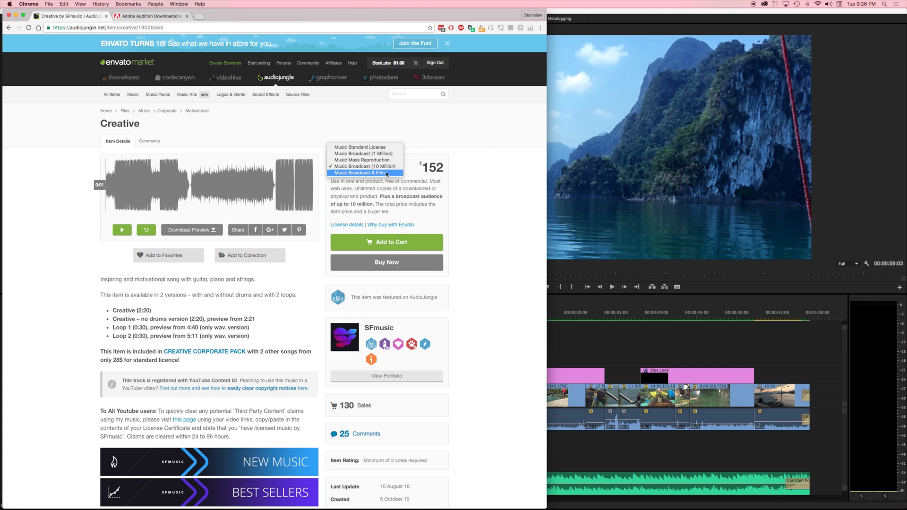
left_click(362, 172)
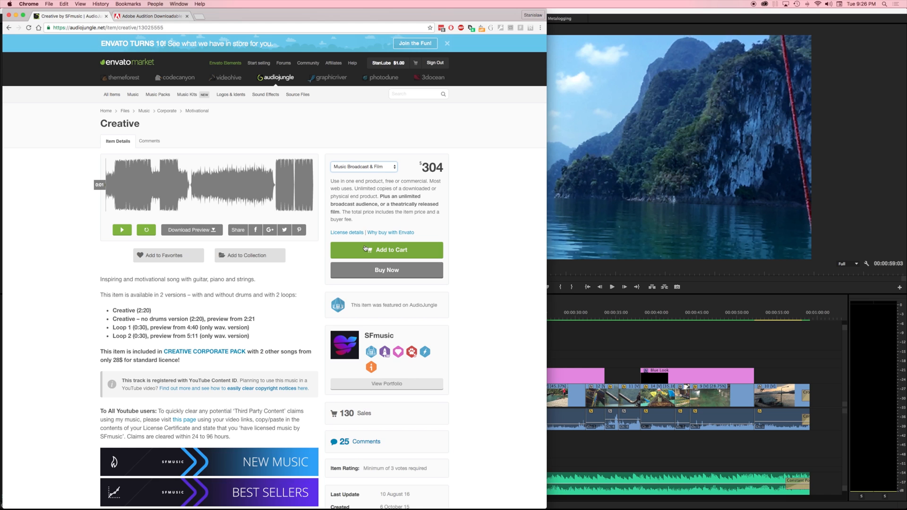
mouse_move(241, 335)
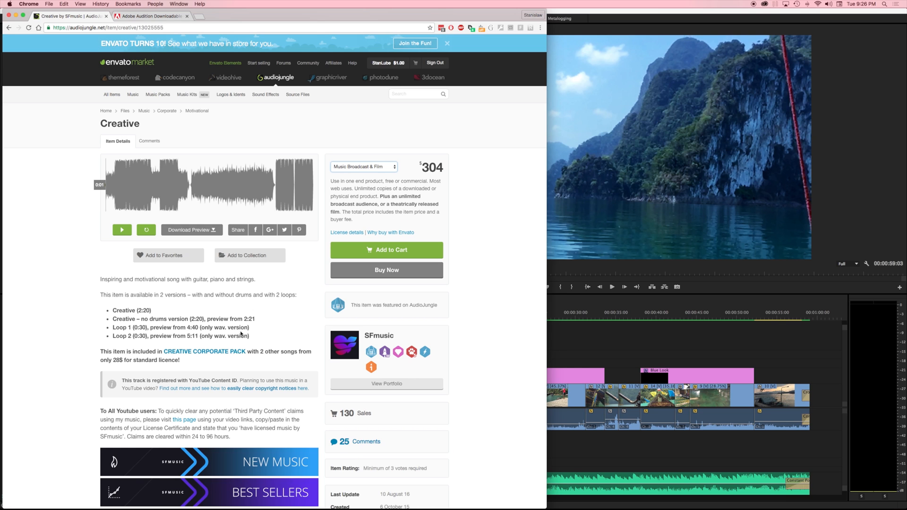
mouse_move(253, 336)
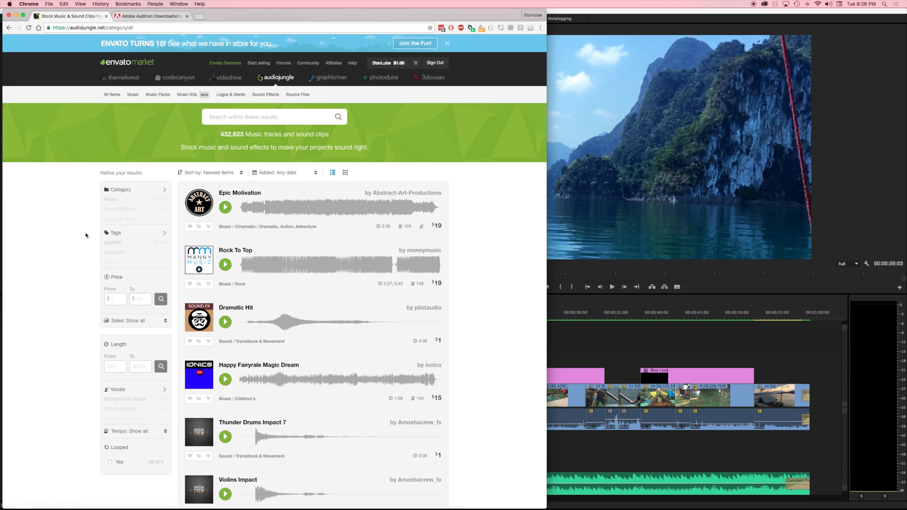
mouse_move(83, 313)
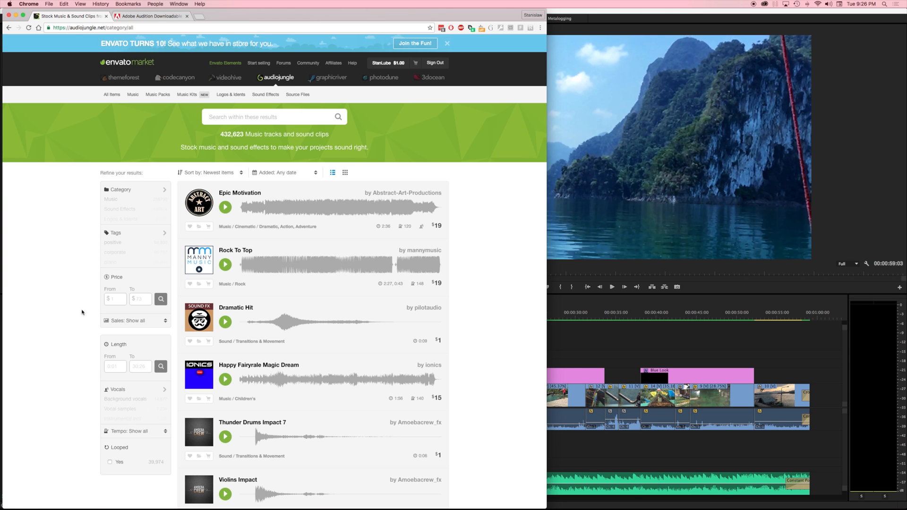
- Scroll the All Items catalogue of 432,623 tracks, starting with Epic Motivation
scroll("down", 3)
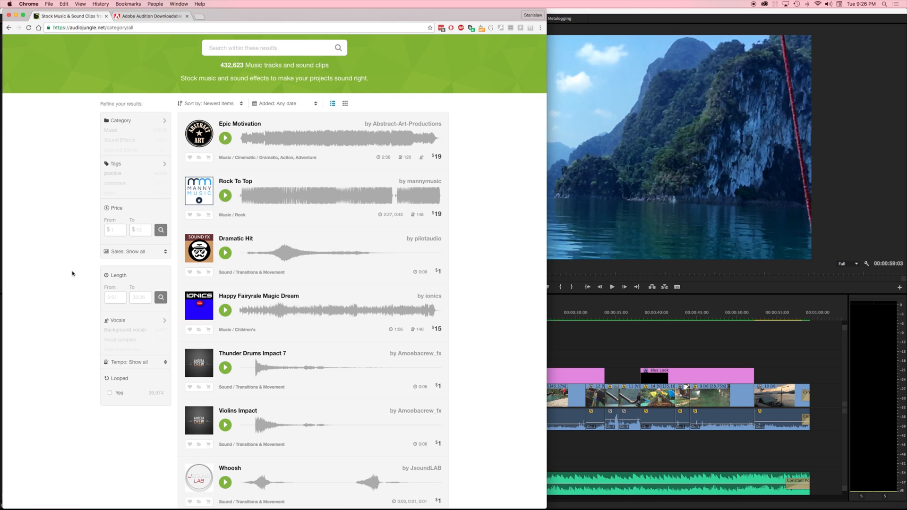
mouse_move(56, 274)
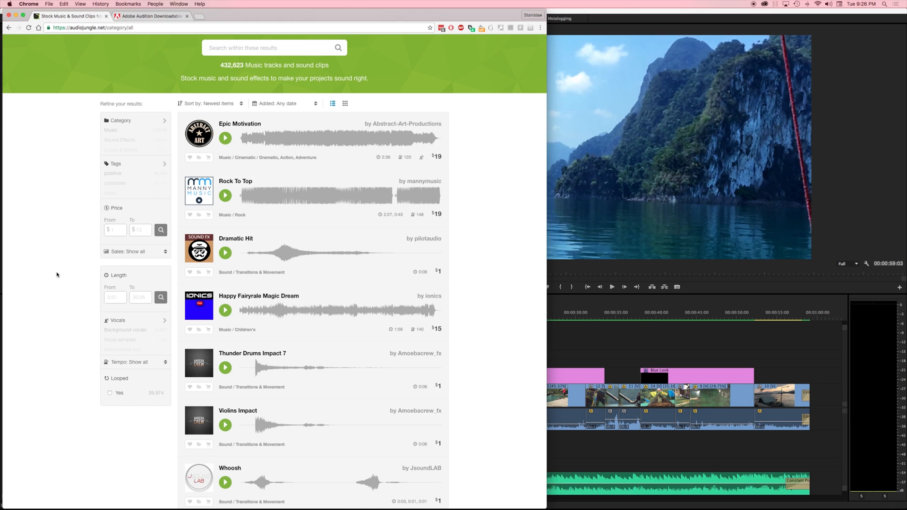
mouse_move(395, 496)
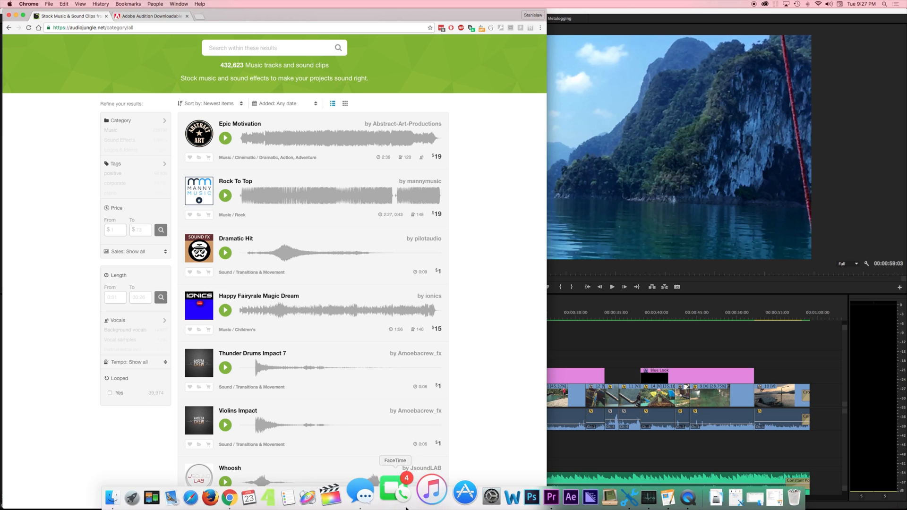
mouse_move(420, 496)
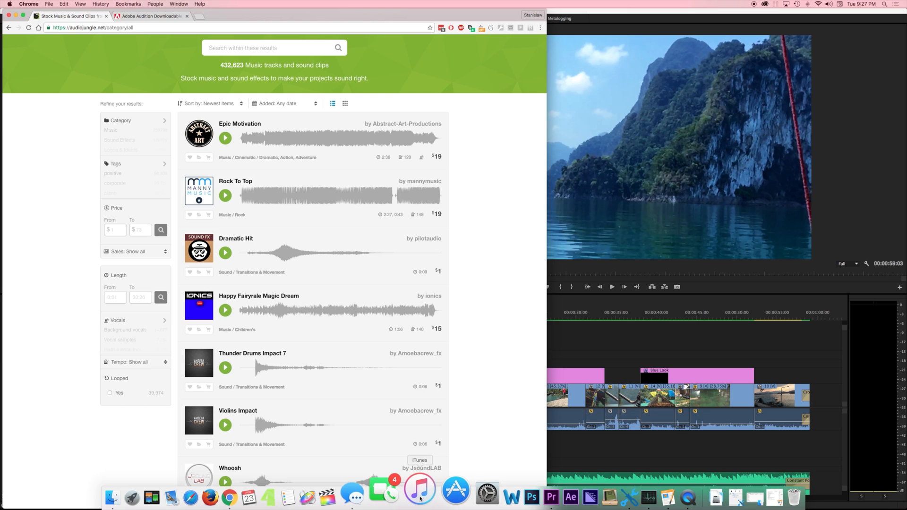
mouse_move(490, 365)
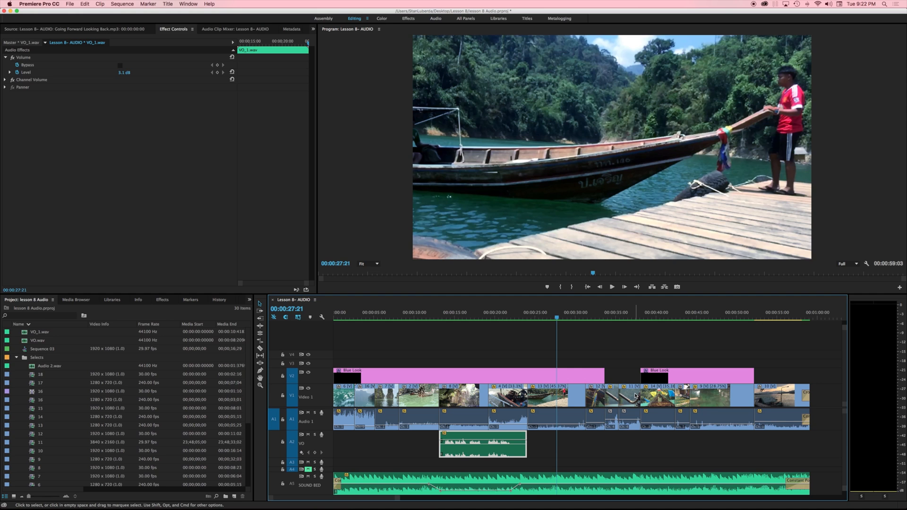
mouse_move(496, 280)
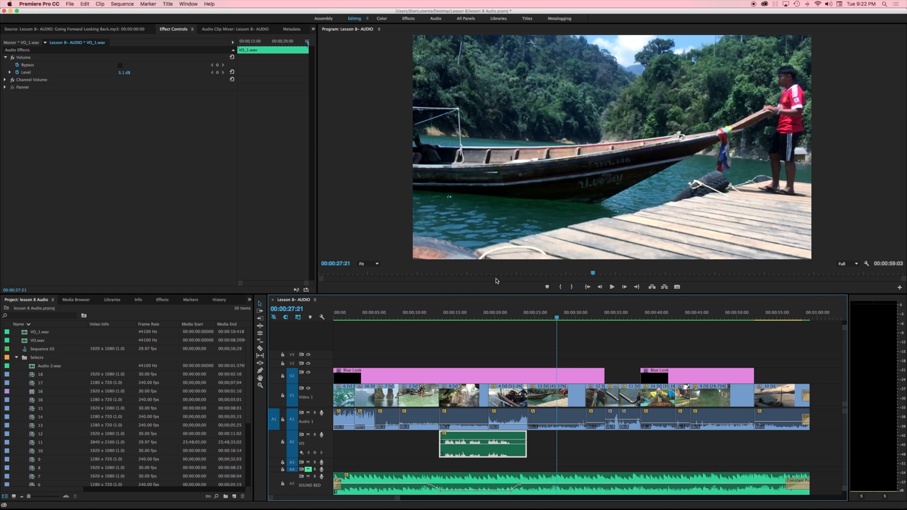